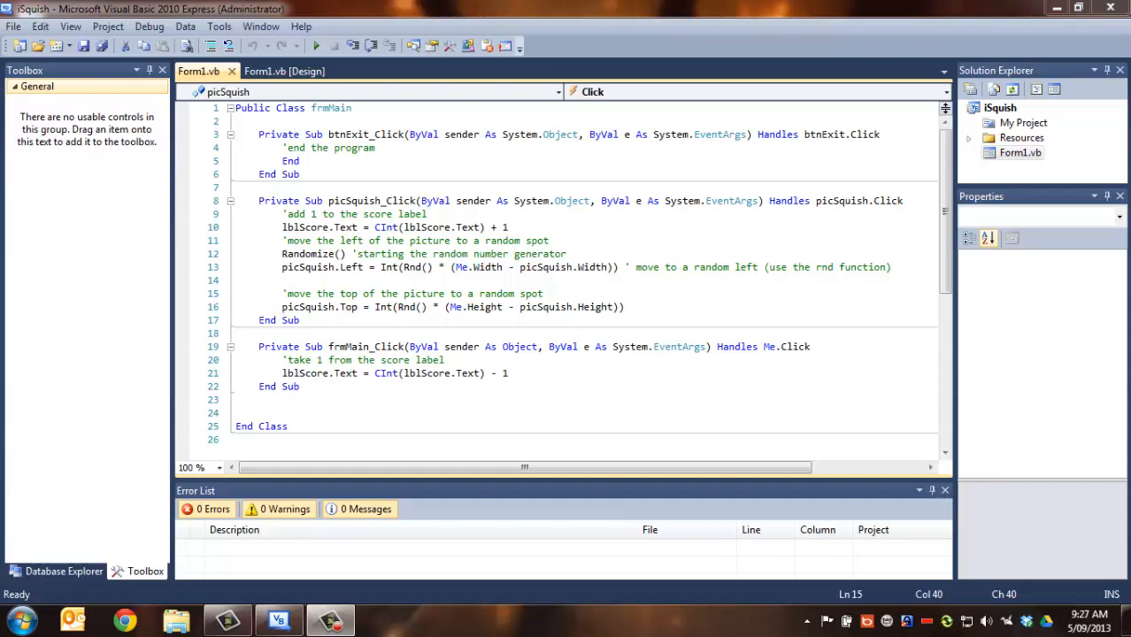
mouse_move(946, 620)
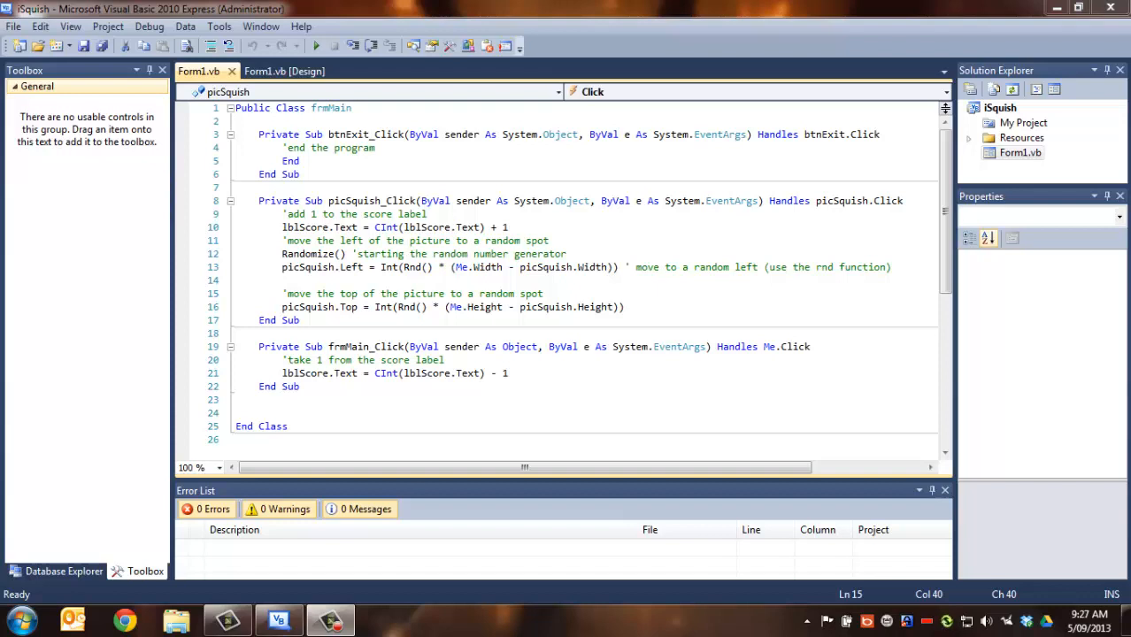
mouse_move(946, 622)
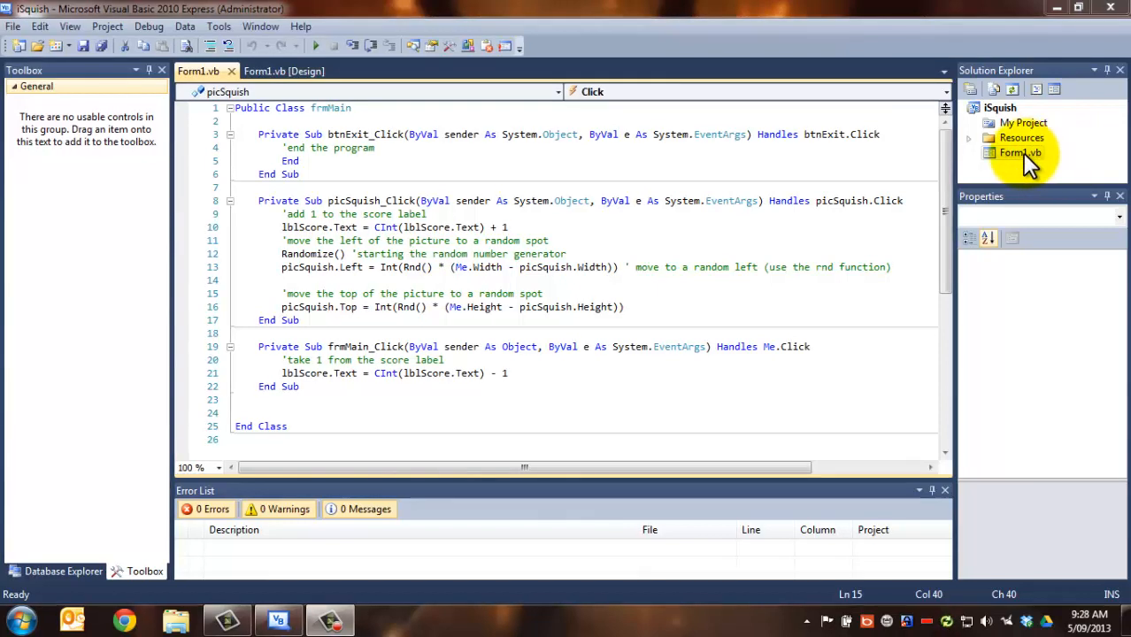
Step: Show Form1's designer and inspect the Score caption and lblScore number labels' properties
click(283, 70)
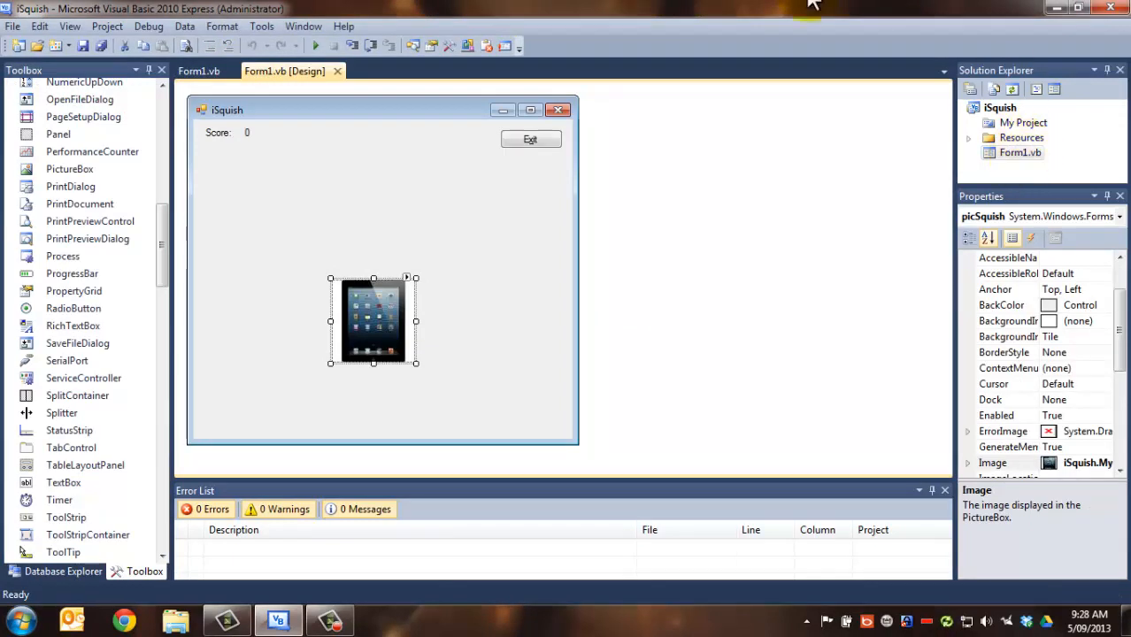
click(217, 133)
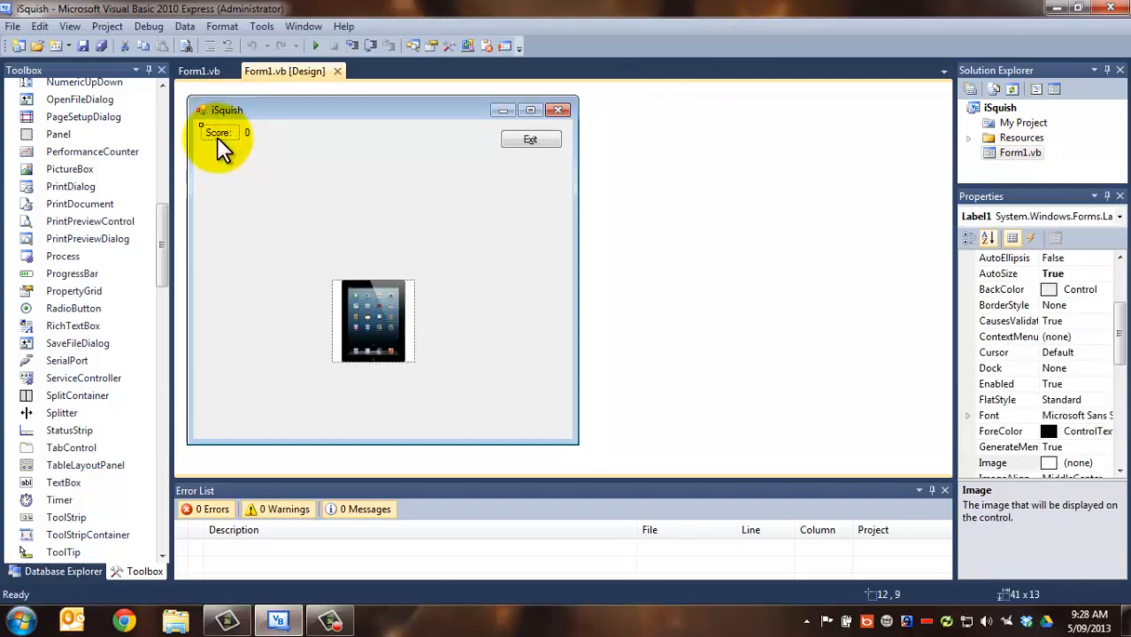
click(218, 131)
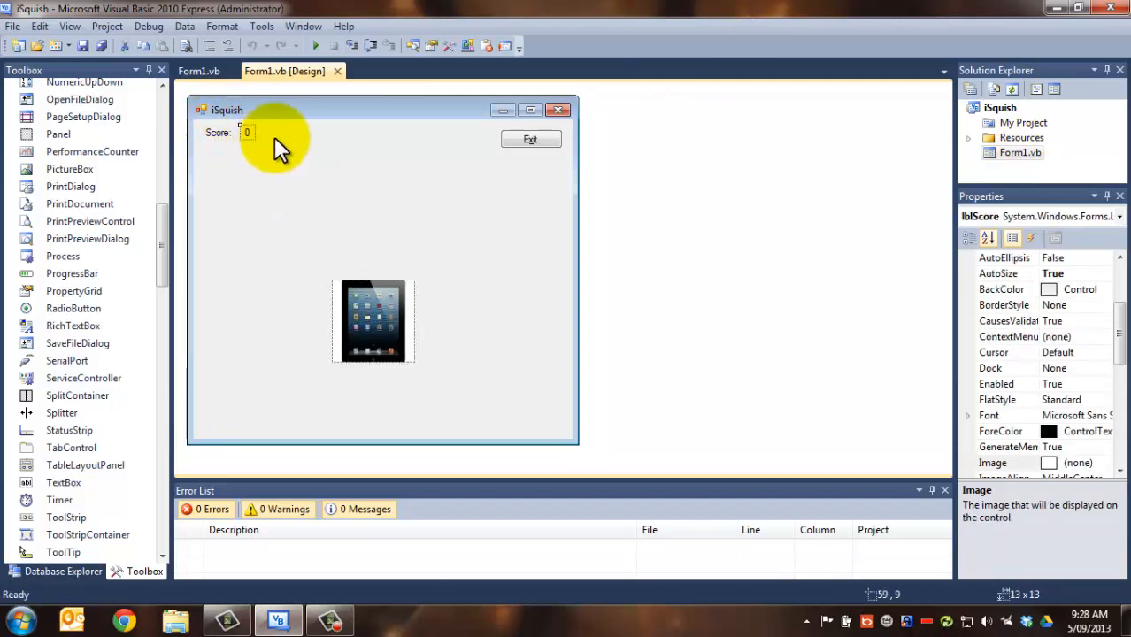
click(531, 138)
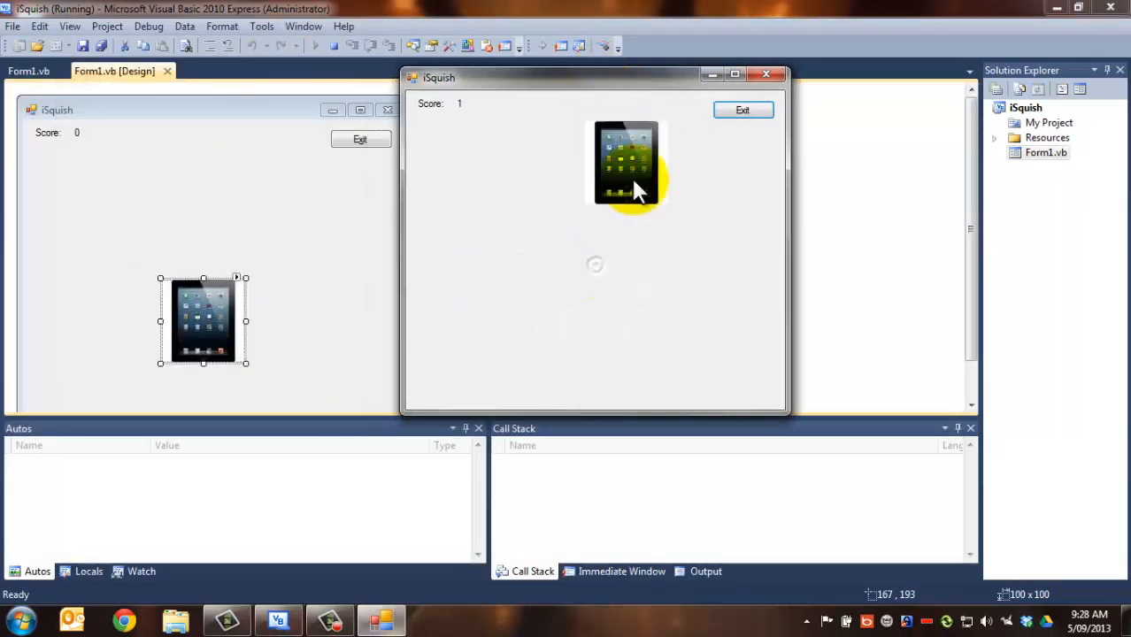
Step: Squish the tablet picture for points and test a missed click on the empty form
click(626, 163)
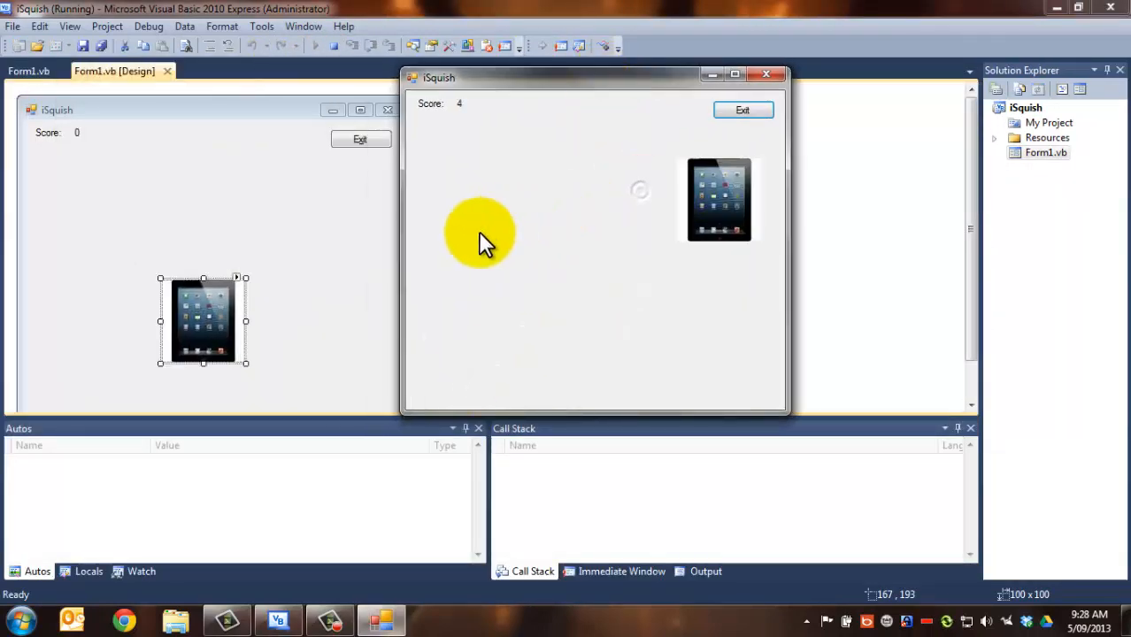
click(719, 198)
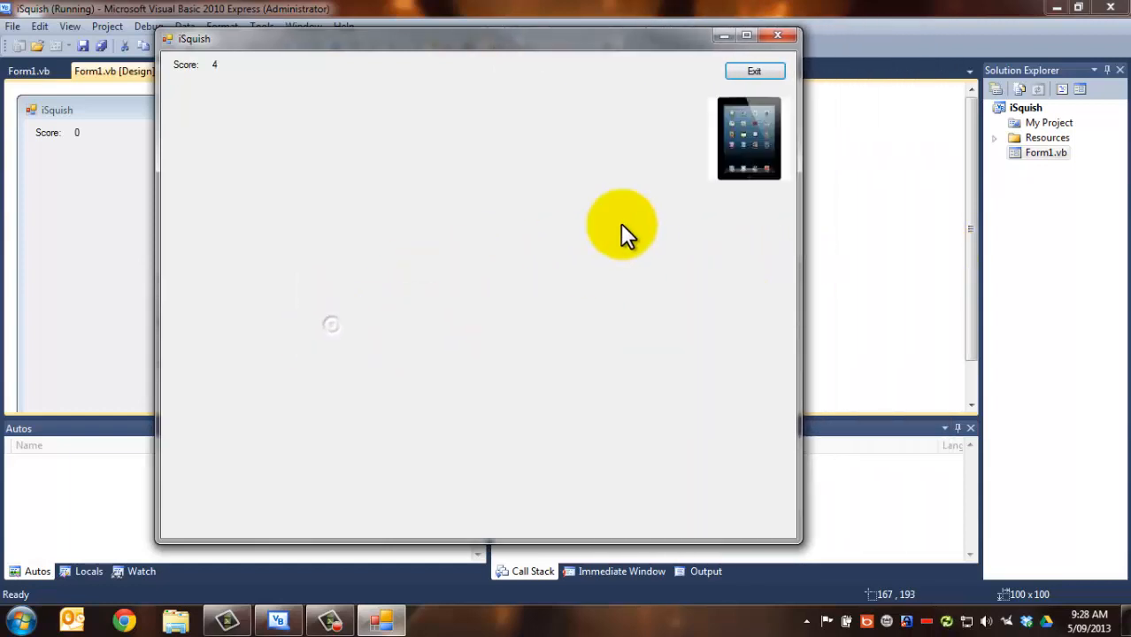
click(621, 223)
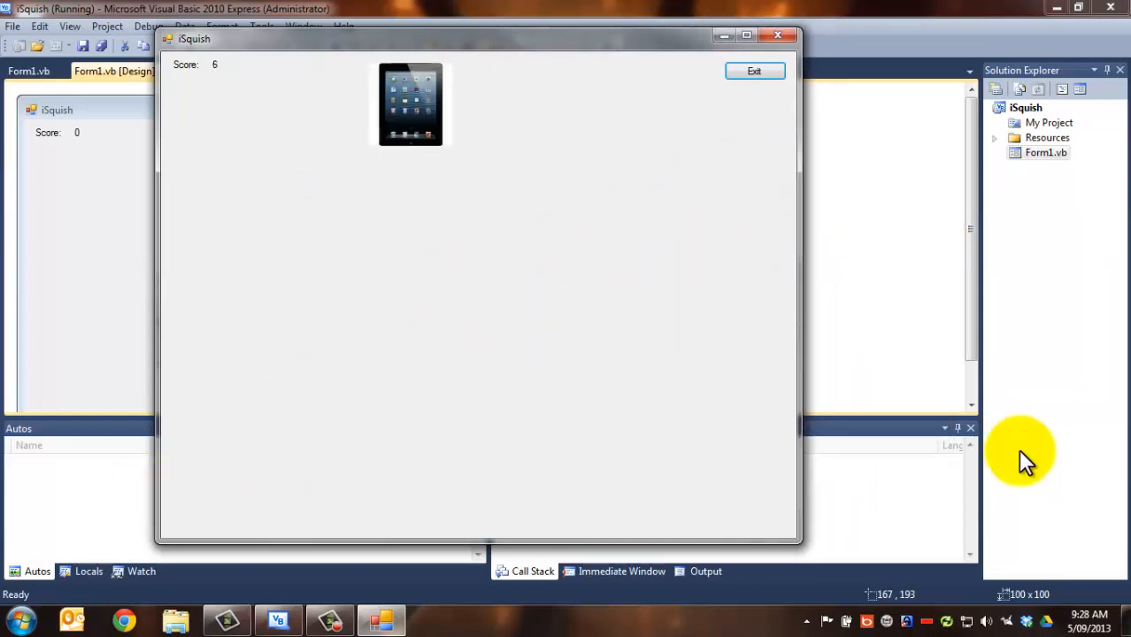
mouse_move(156, 475)
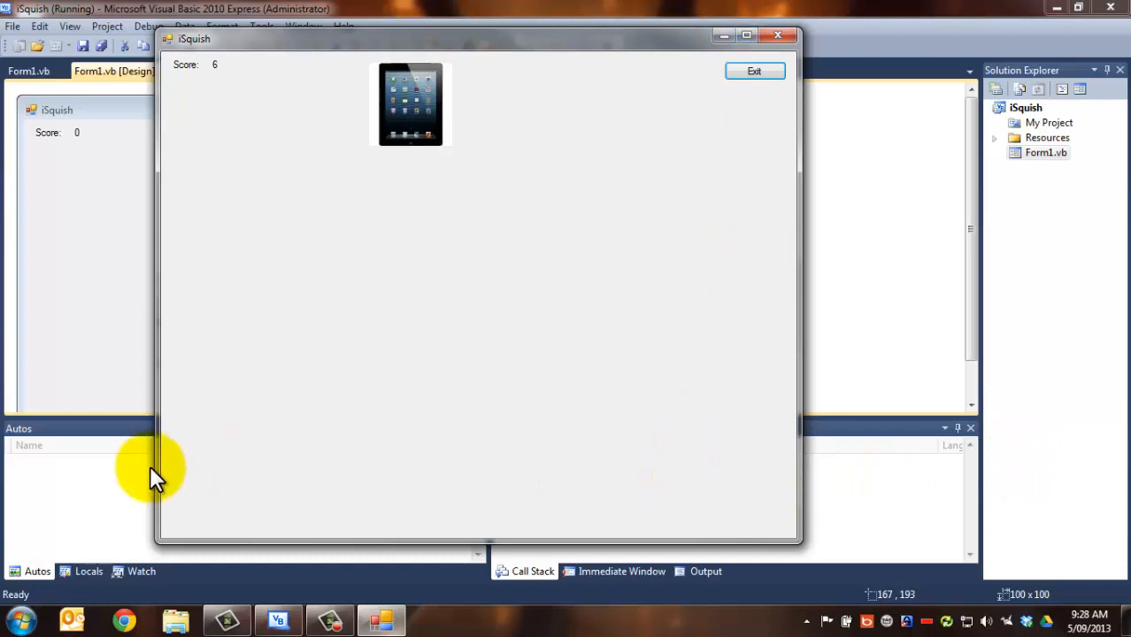
mouse_move(345, 88)
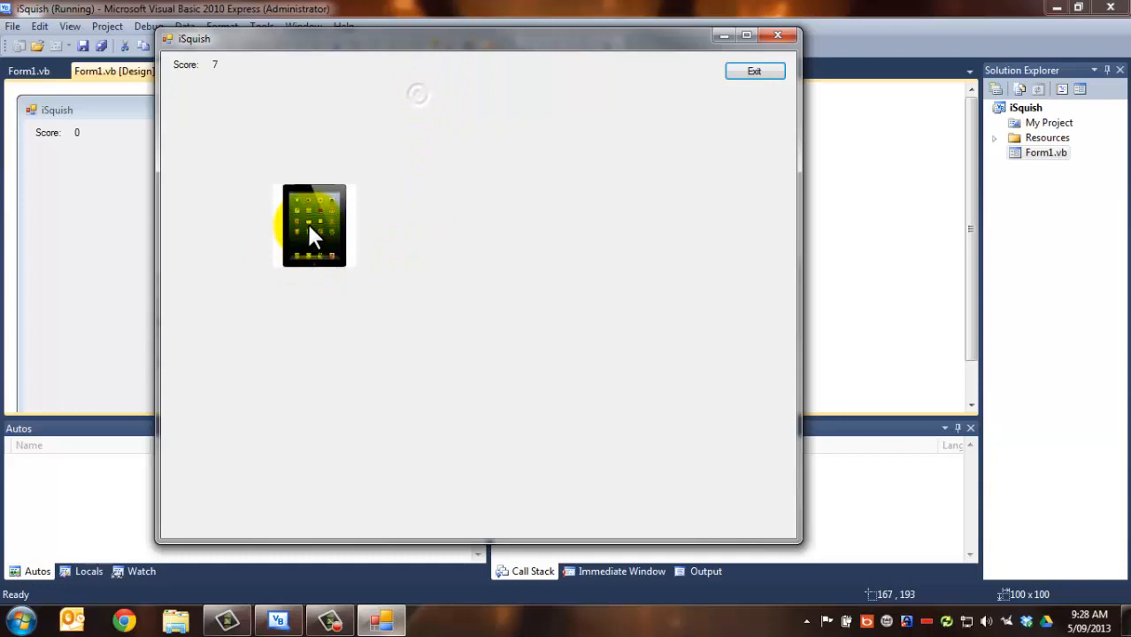
click(315, 226)
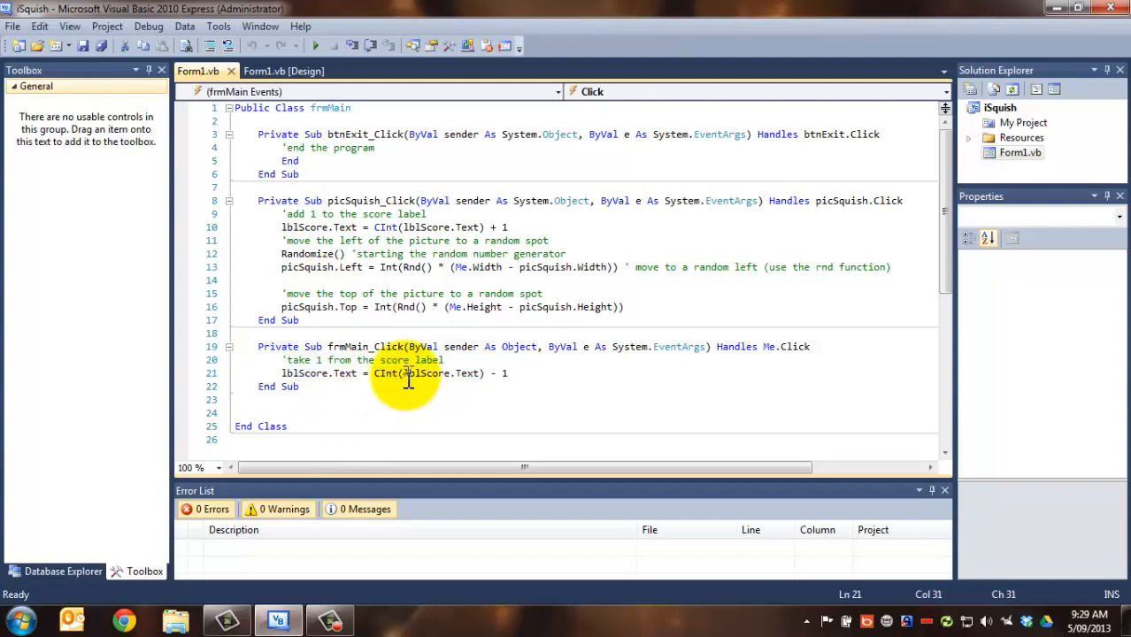
double_click(434, 371)
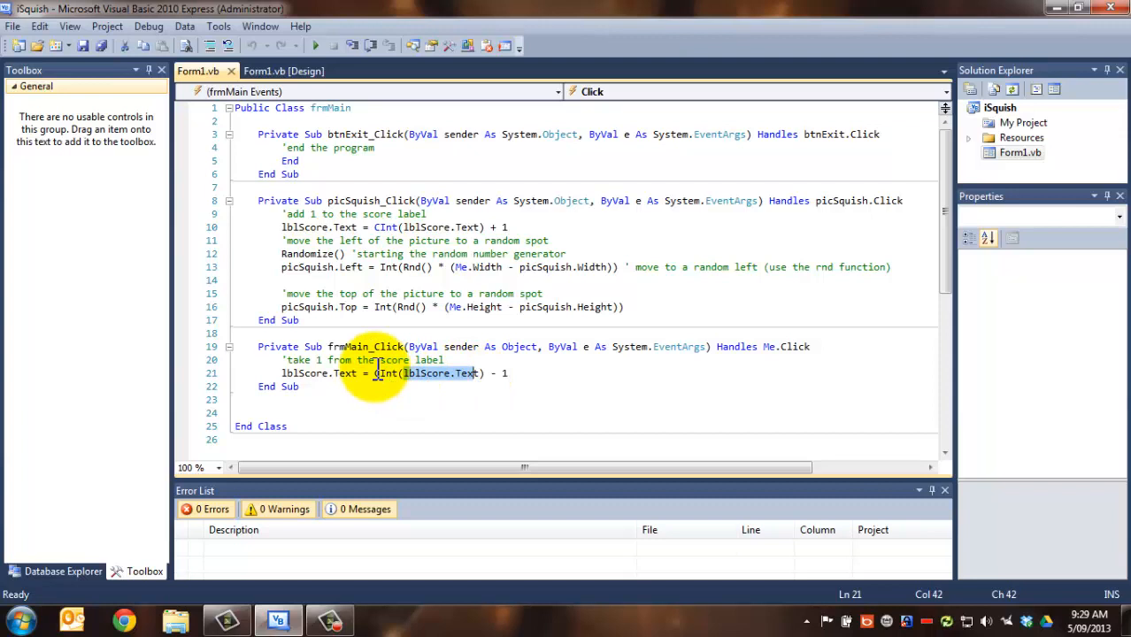
mouse_move(464, 372)
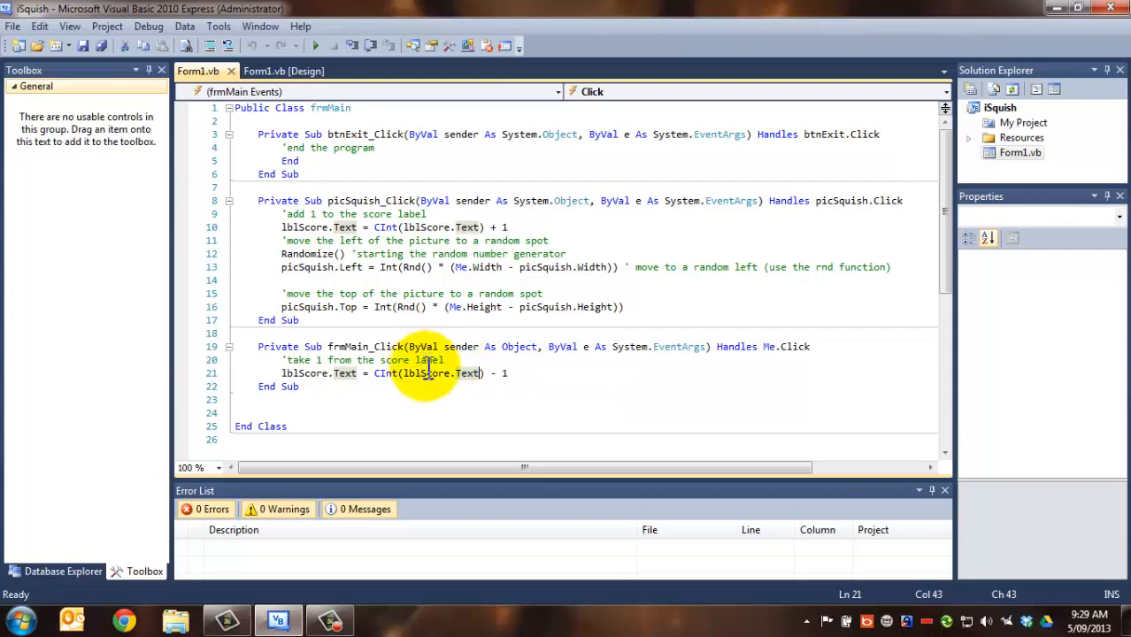
drag(423, 372, 506, 372)
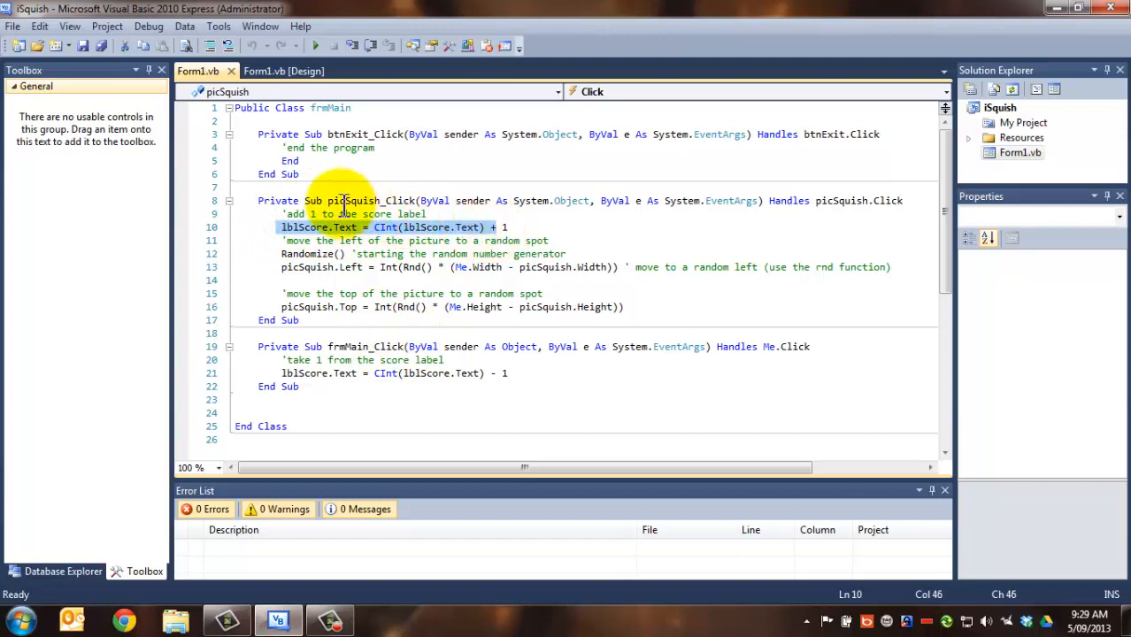
click(373, 226)
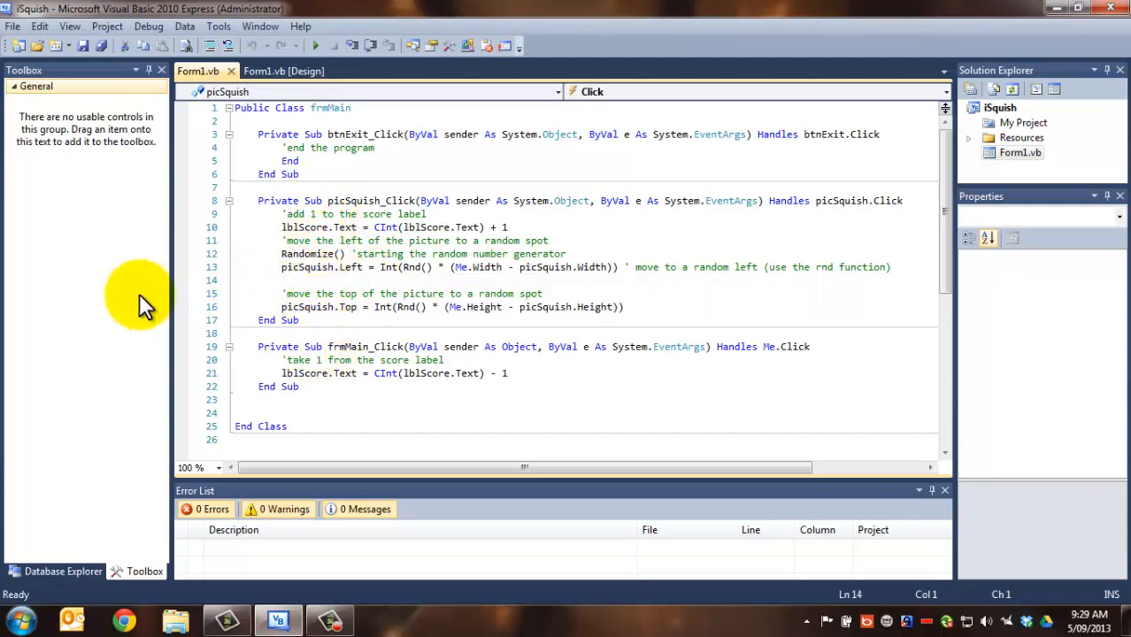
mouse_move(669, 281)
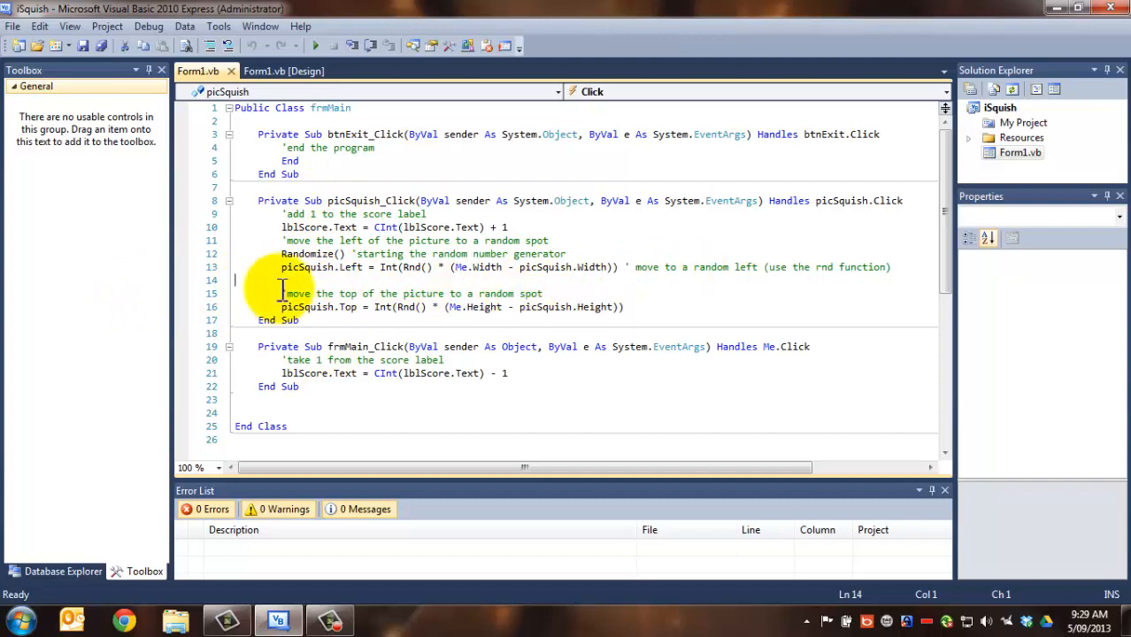
mouse_move(409, 267)
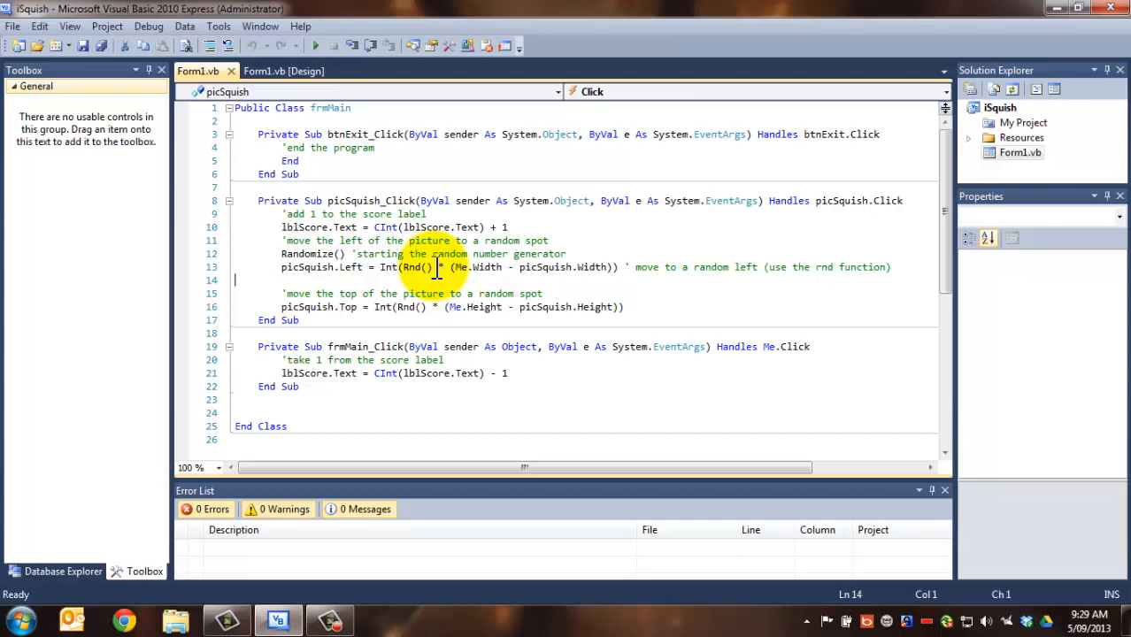
drag(453, 267, 606, 267)
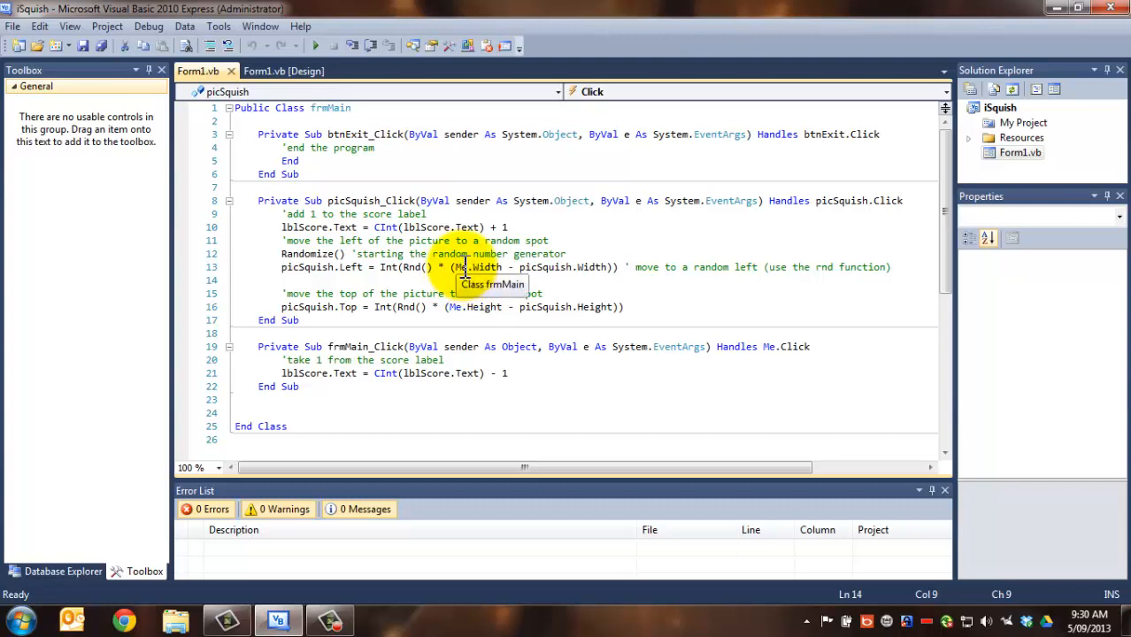
mouse_move(857, 274)
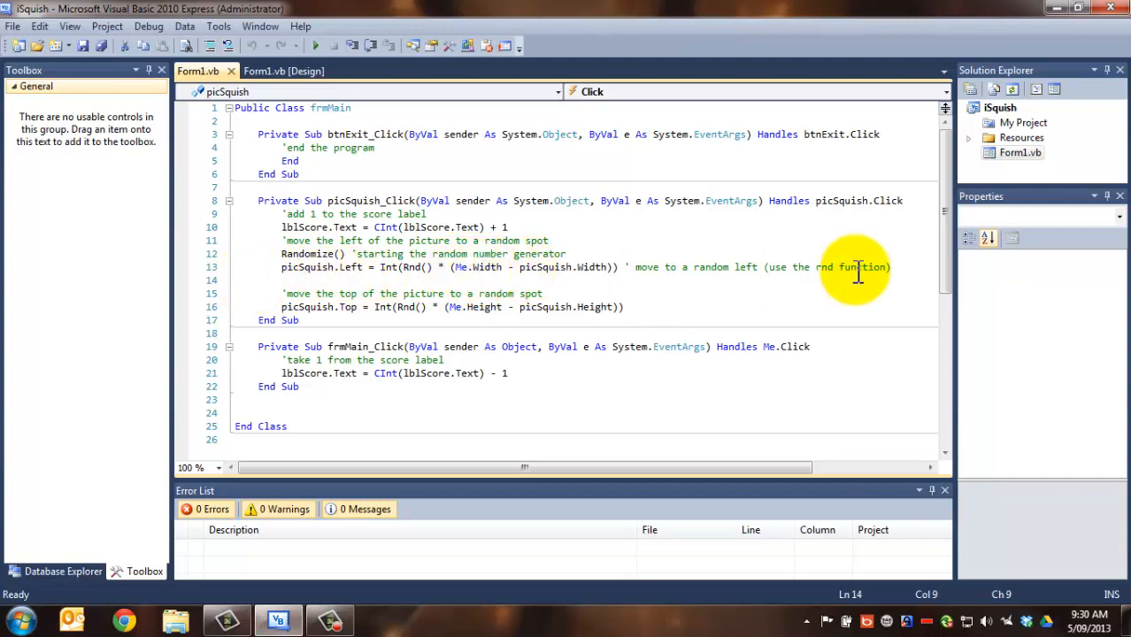
mouse_move(539, 267)
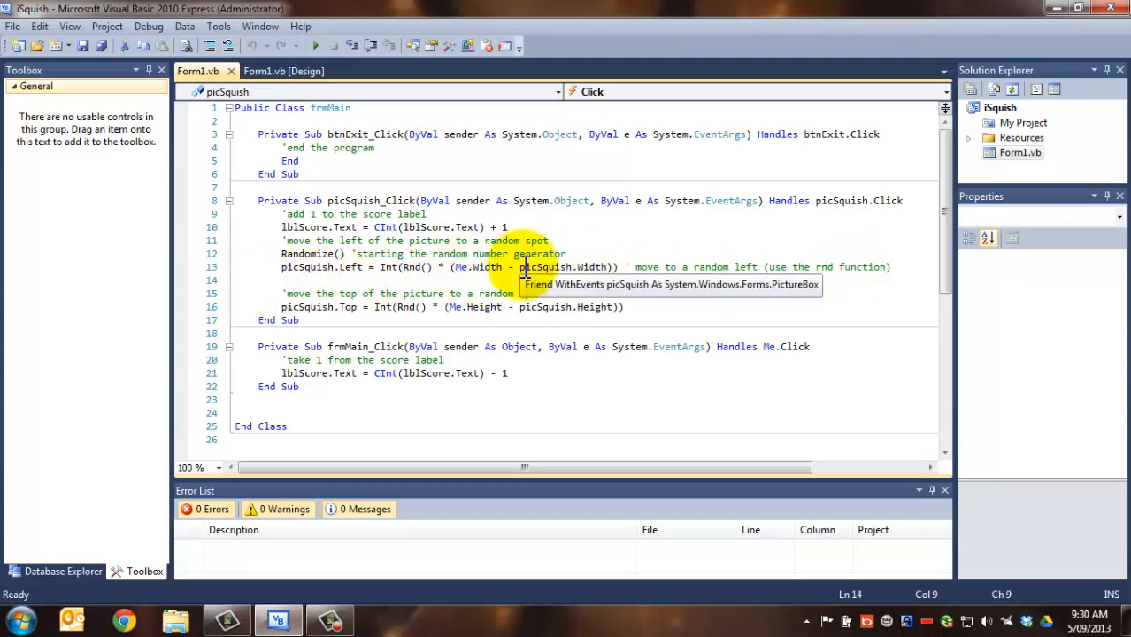
mouse_move(628, 120)
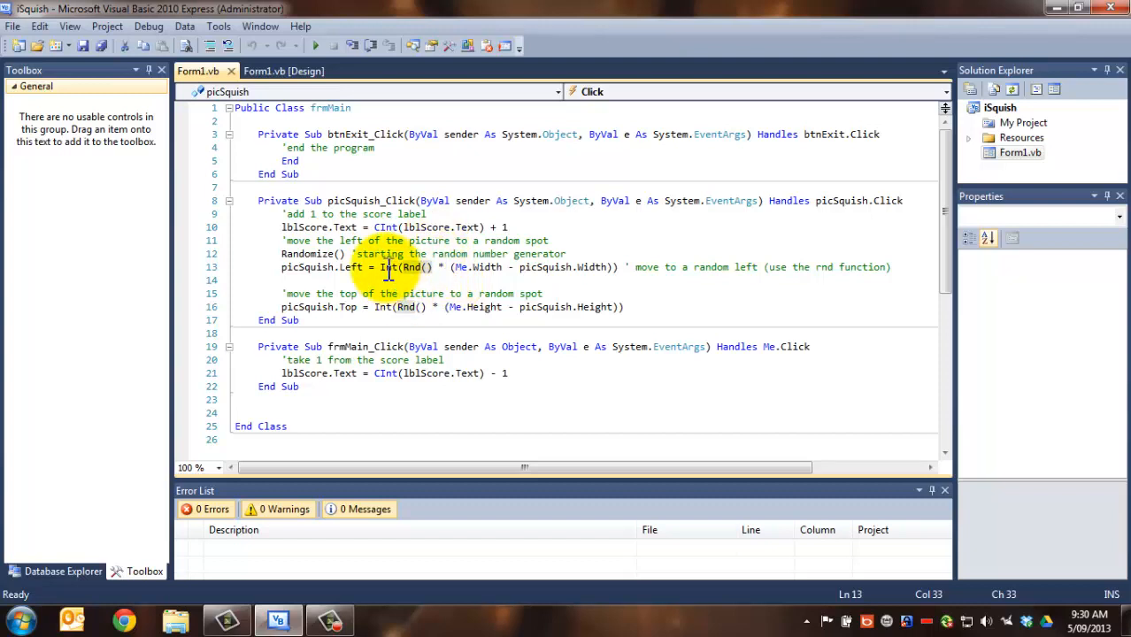
drag(383, 265, 605, 265)
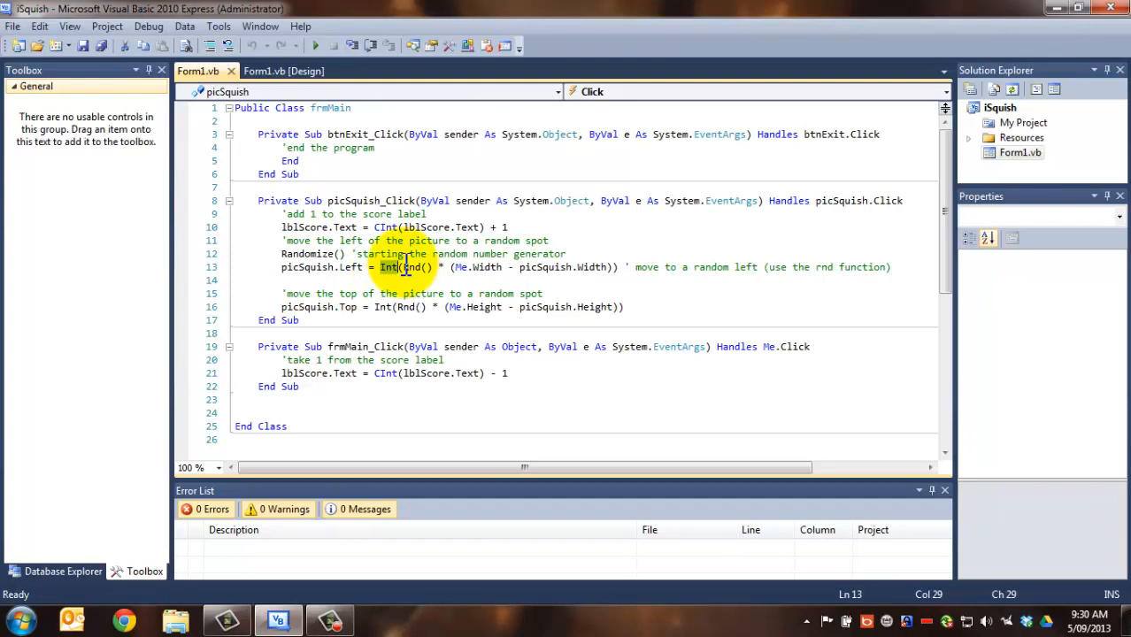
mouse_move(409, 265)
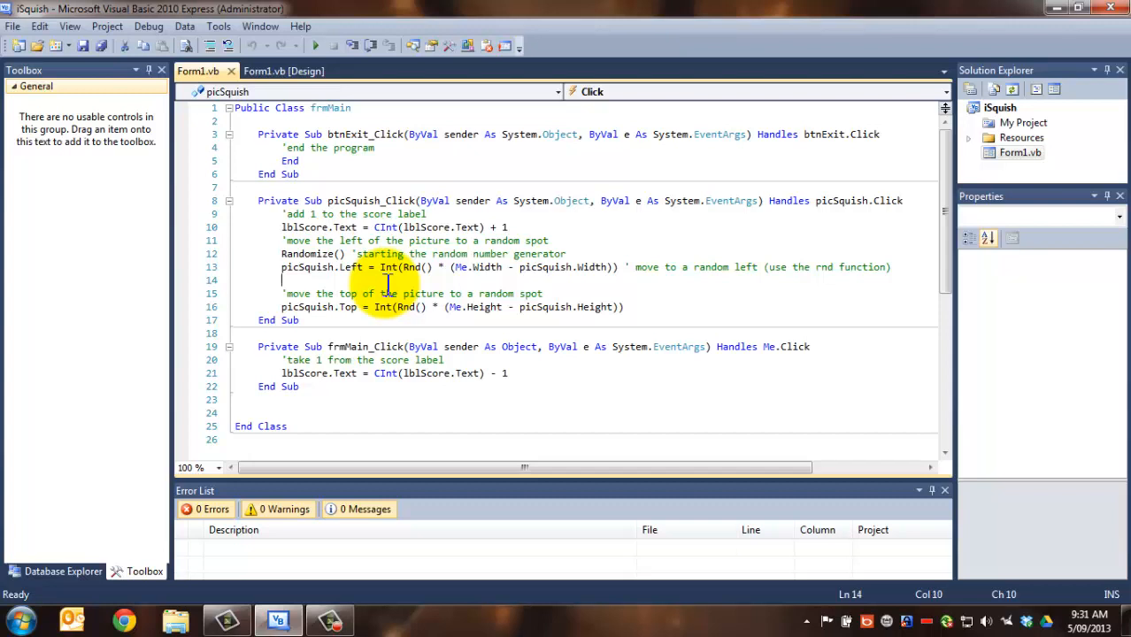
Step: Write inum = Int(Rnd() * 21) with the comment 'return numbers including 0 to 20'
text(inum = Int(Rnd()*20)
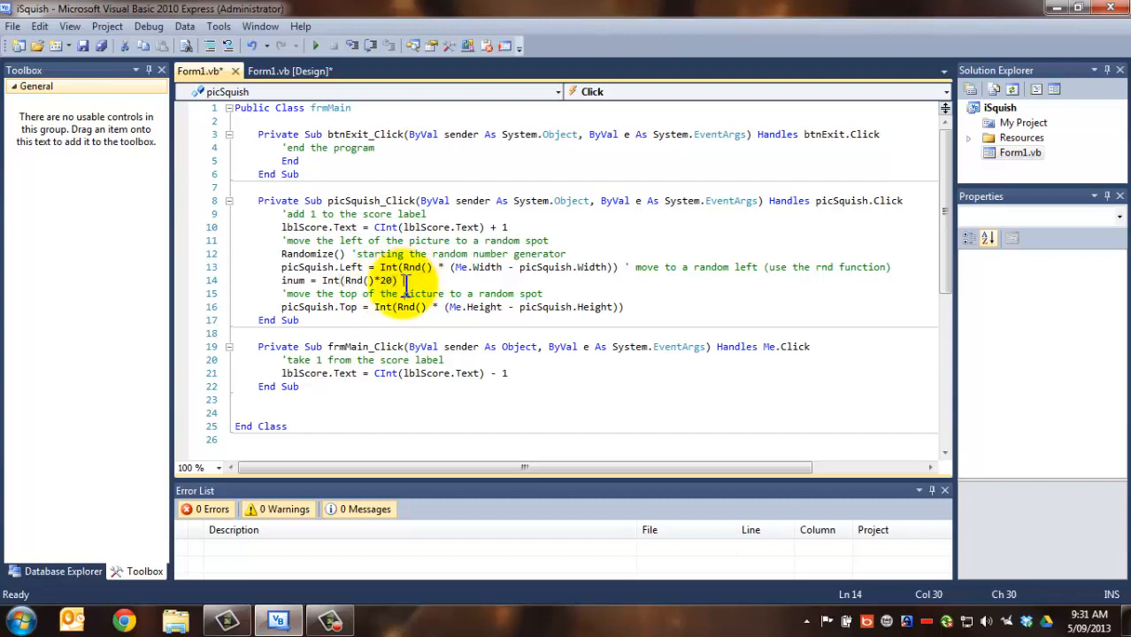
text('return numbers includin)
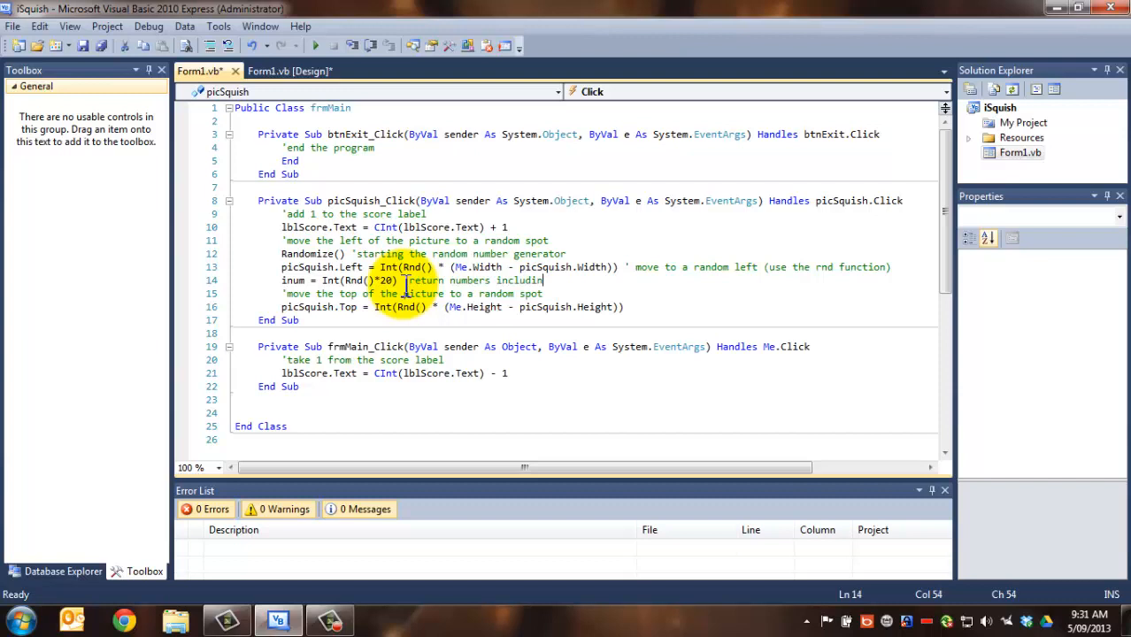
text(0 to 19)
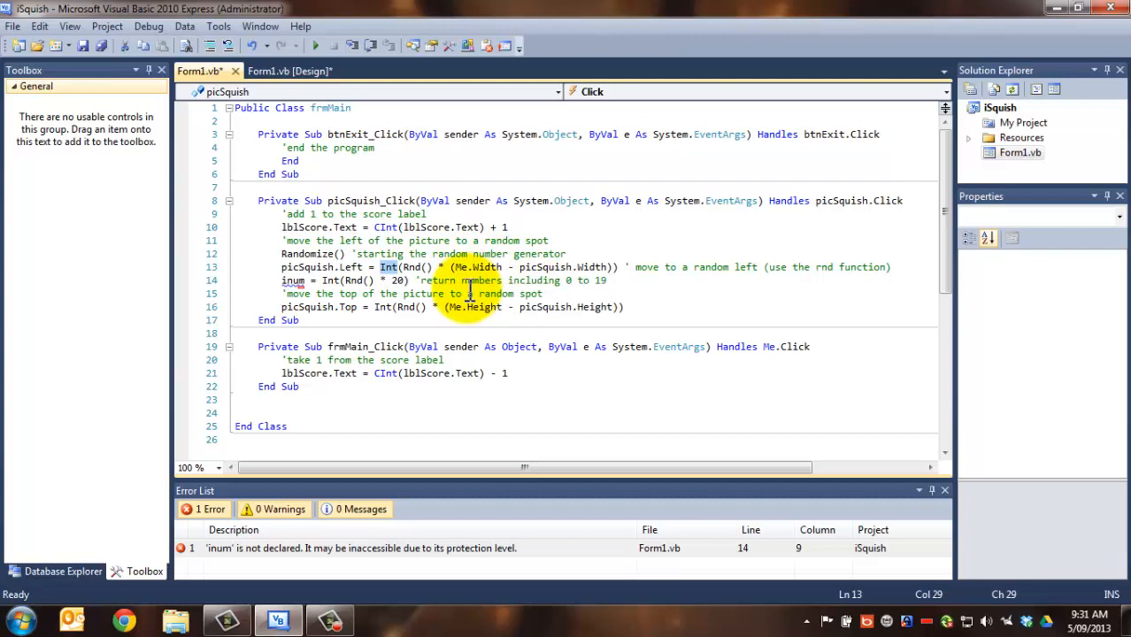
mouse_move(383, 308)
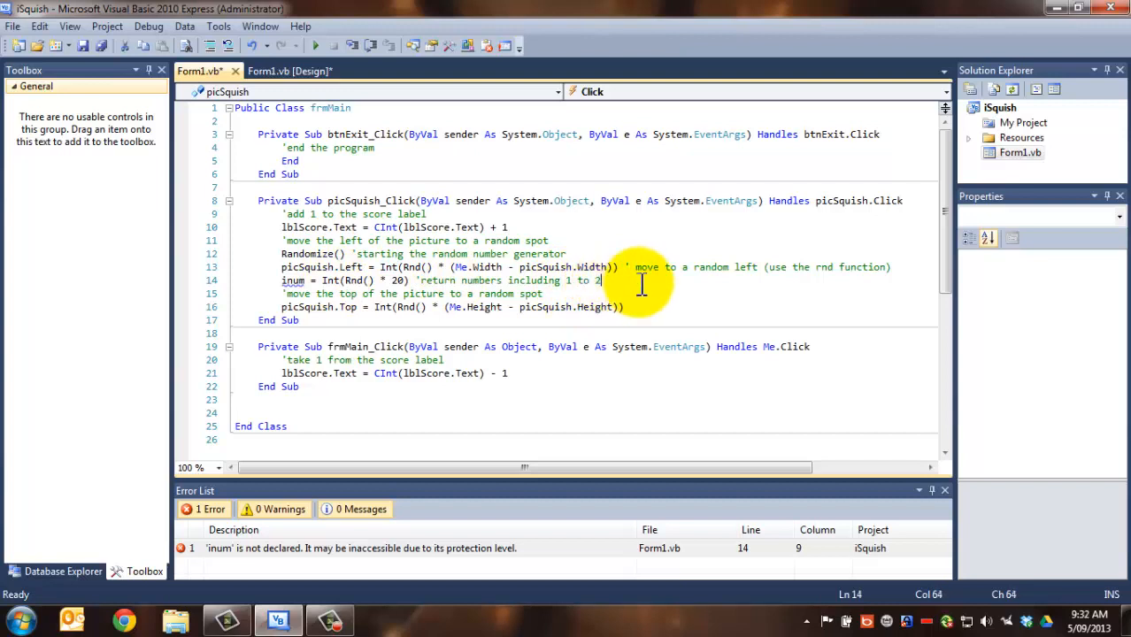
text(0)
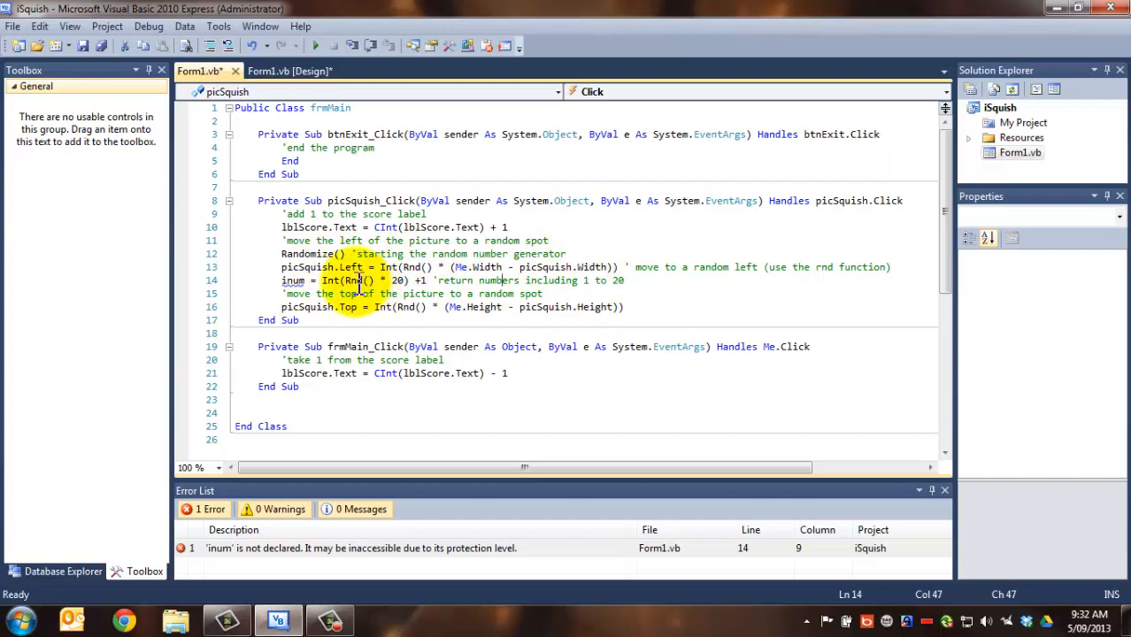
mouse_move(574, 280)
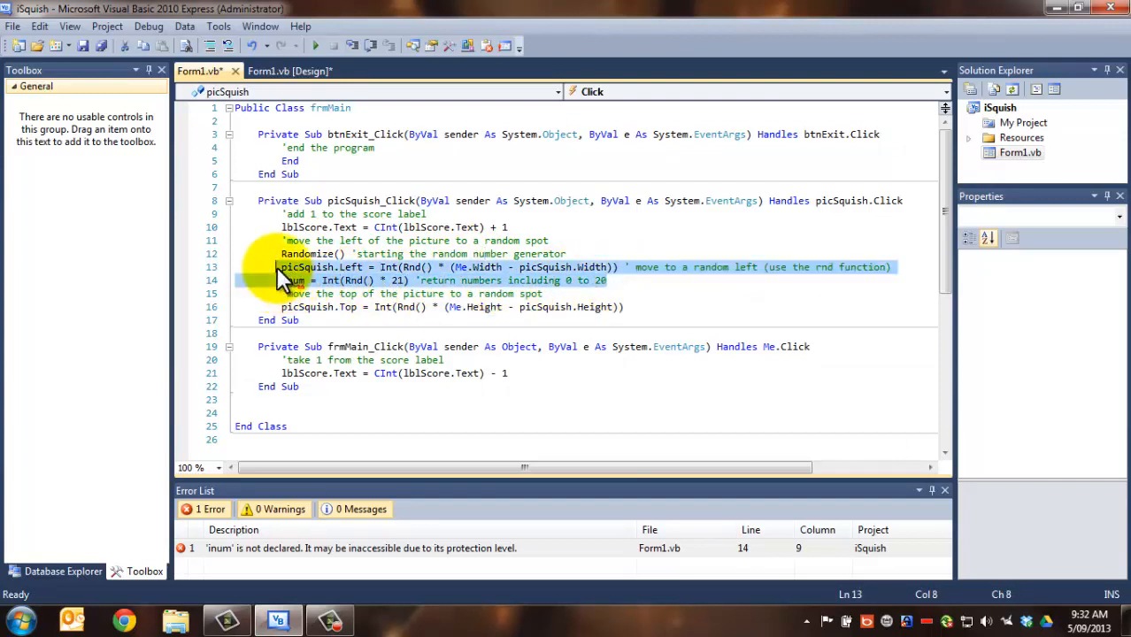
Step: Delete the unused inum example line to clear the undeclared-variable error
key(Delete)
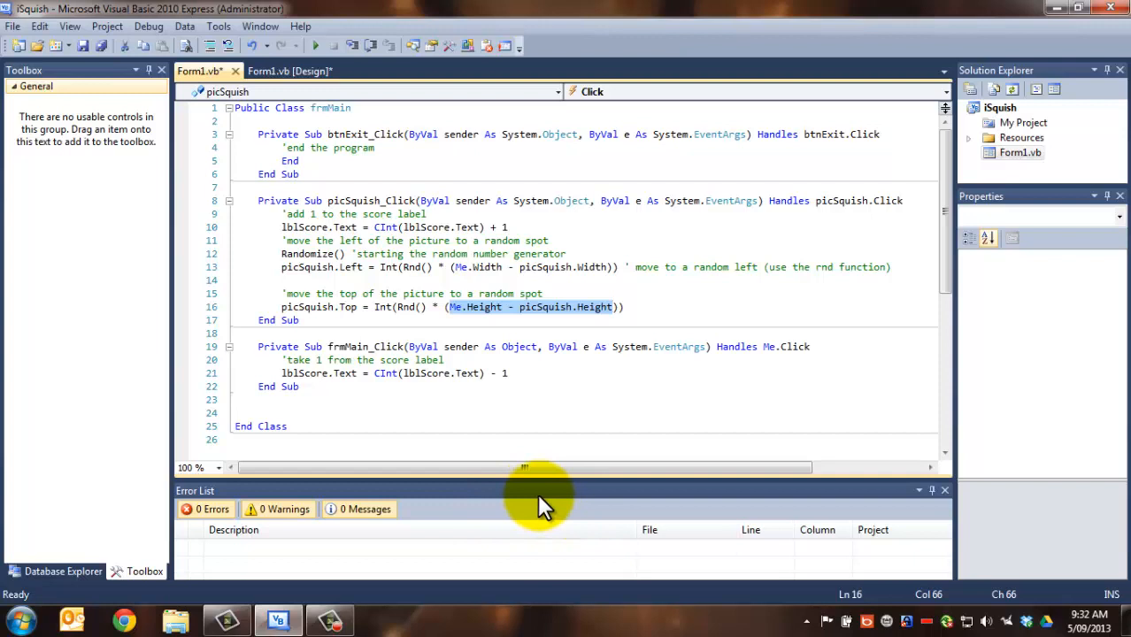
mouse_move(386, 308)
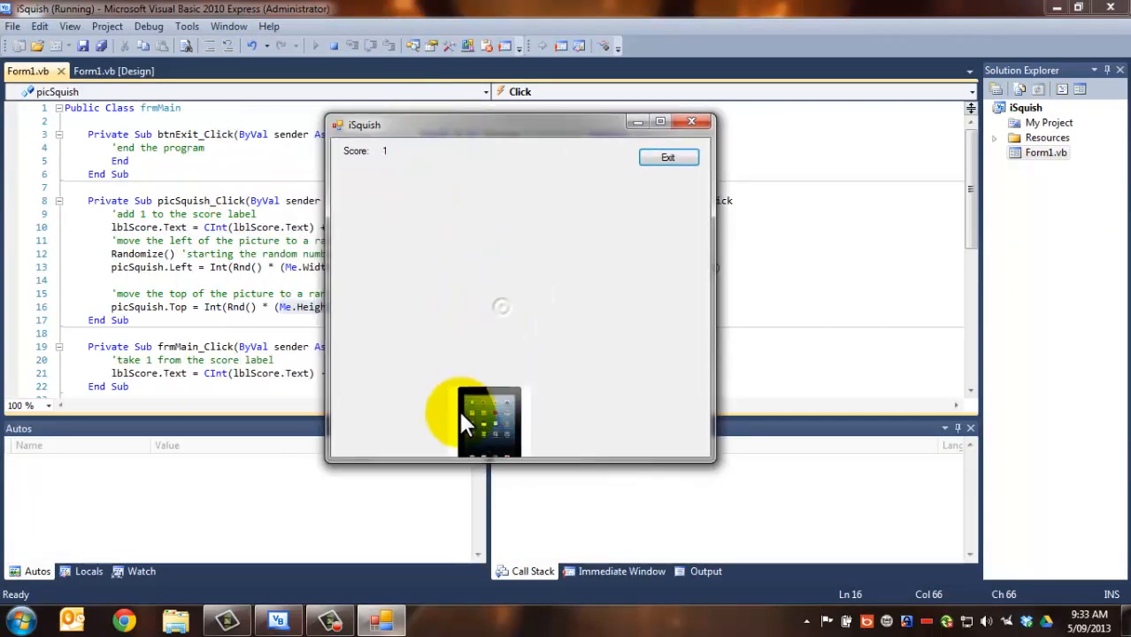
Step: Squish the picture to raise the score, then quit the game with Exit
click(487, 422)
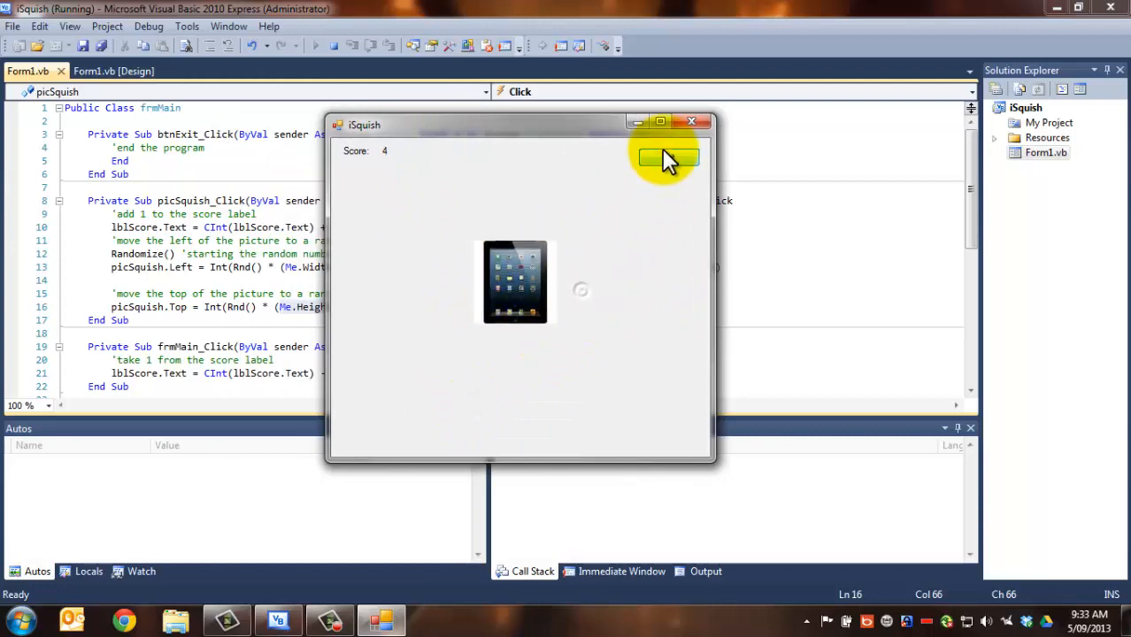
click(667, 156)
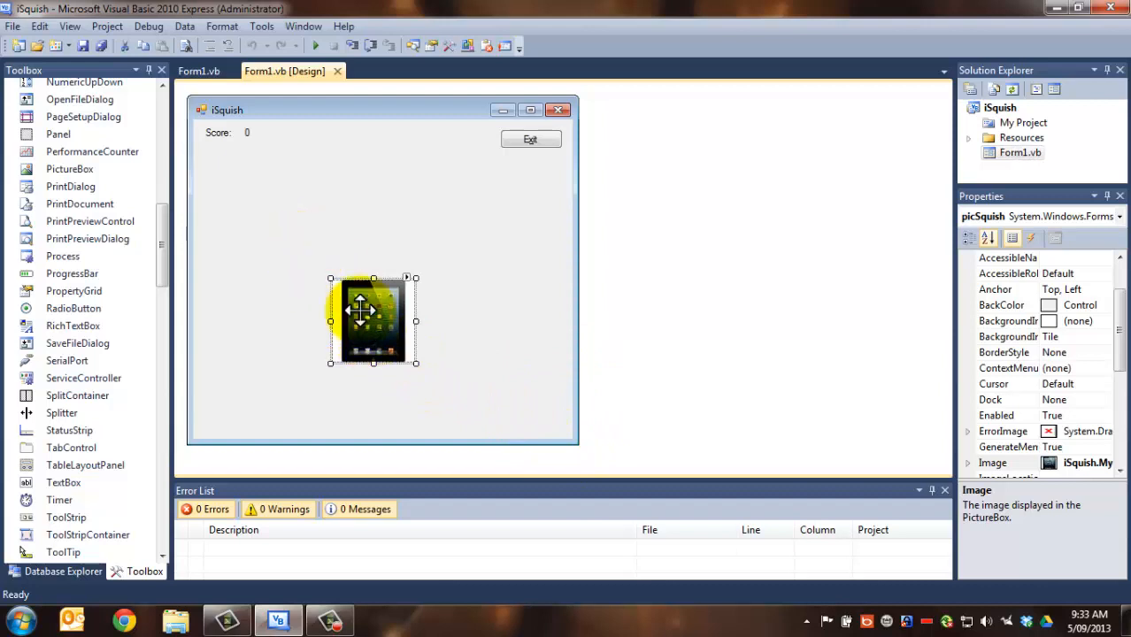
Step: Reposition the picture near the form's middle and scroll the Toolbox toward the Timer component
drag(371, 321, 510, 233)
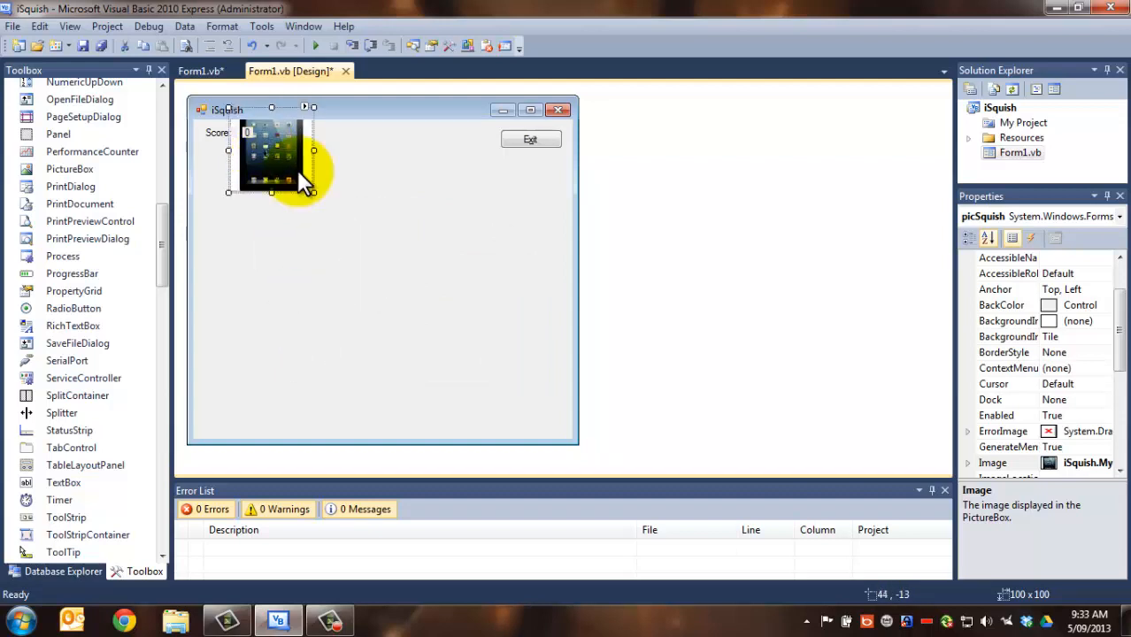
drag(272, 156, 386, 274)
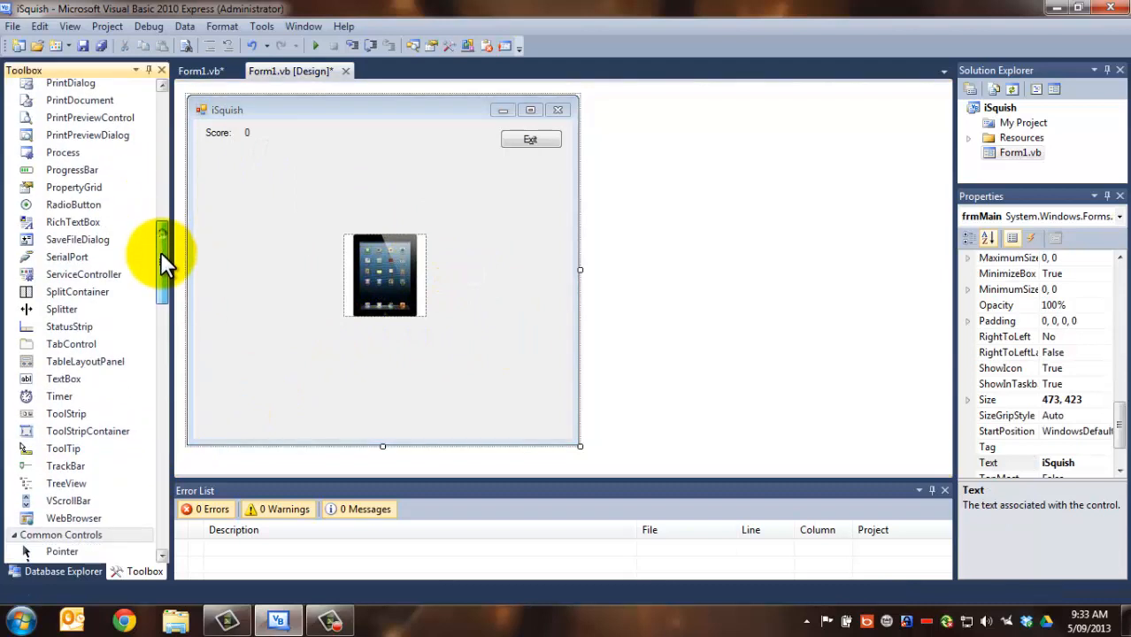
scroll(down, 3)
text(tmrMove)
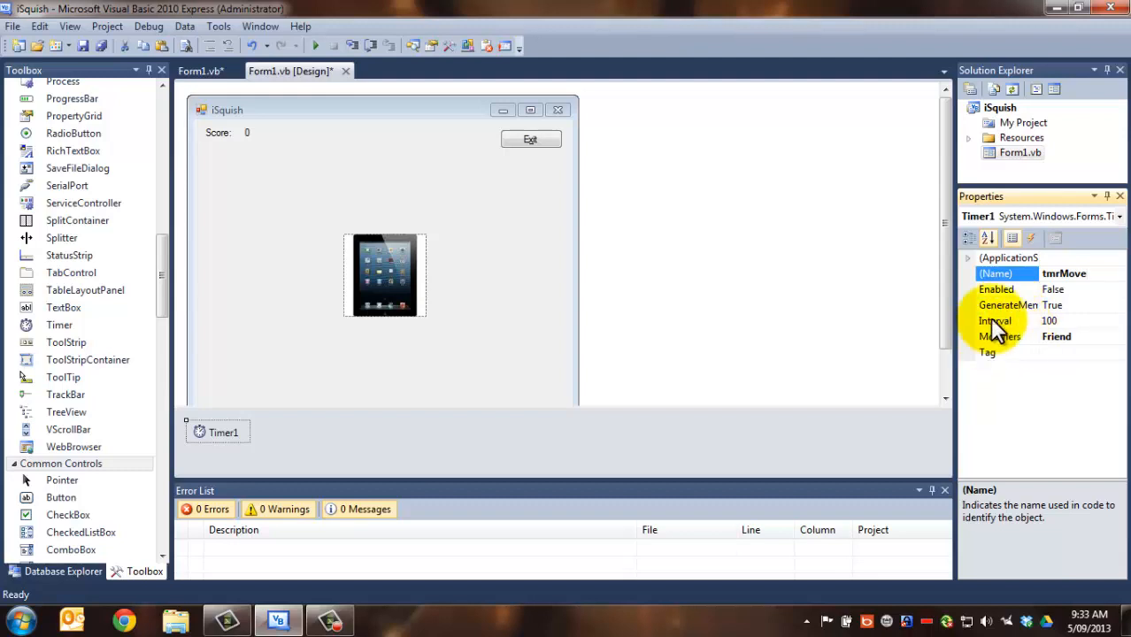
Step: Confirm the tmrMove name, set Enabled to True and enter an Interval value
click(998, 290)
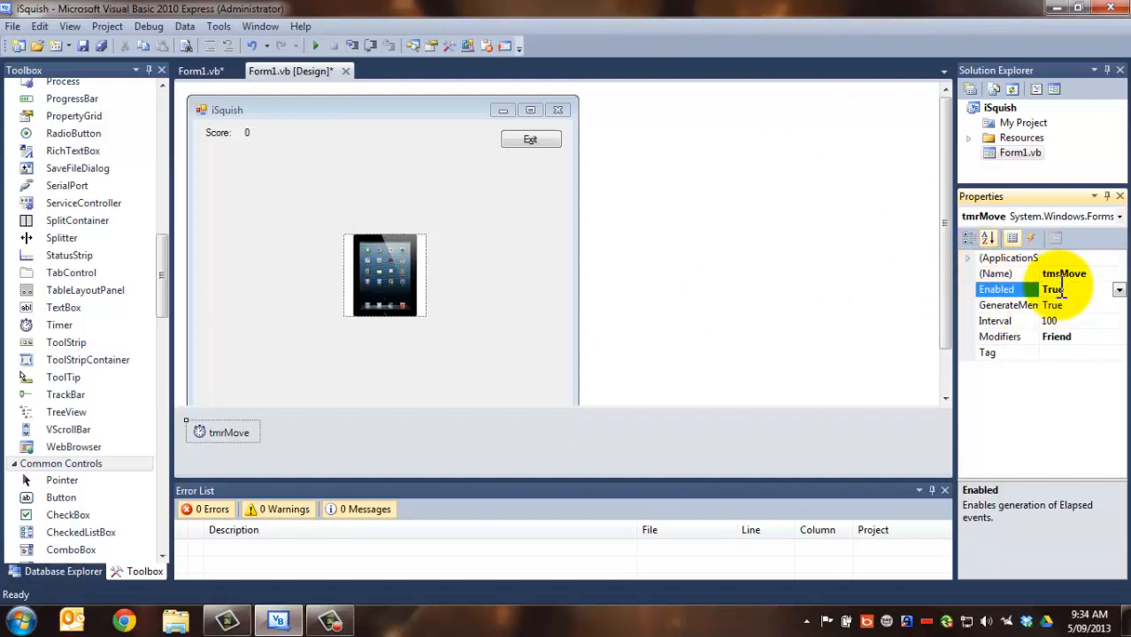
click(1009, 305)
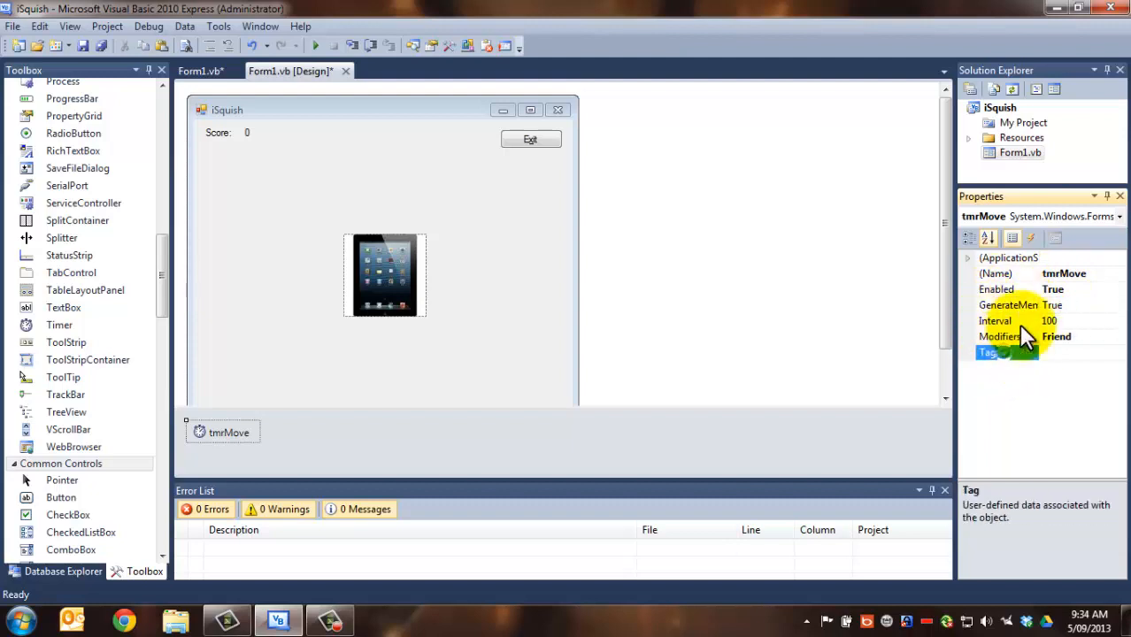
click(995, 321)
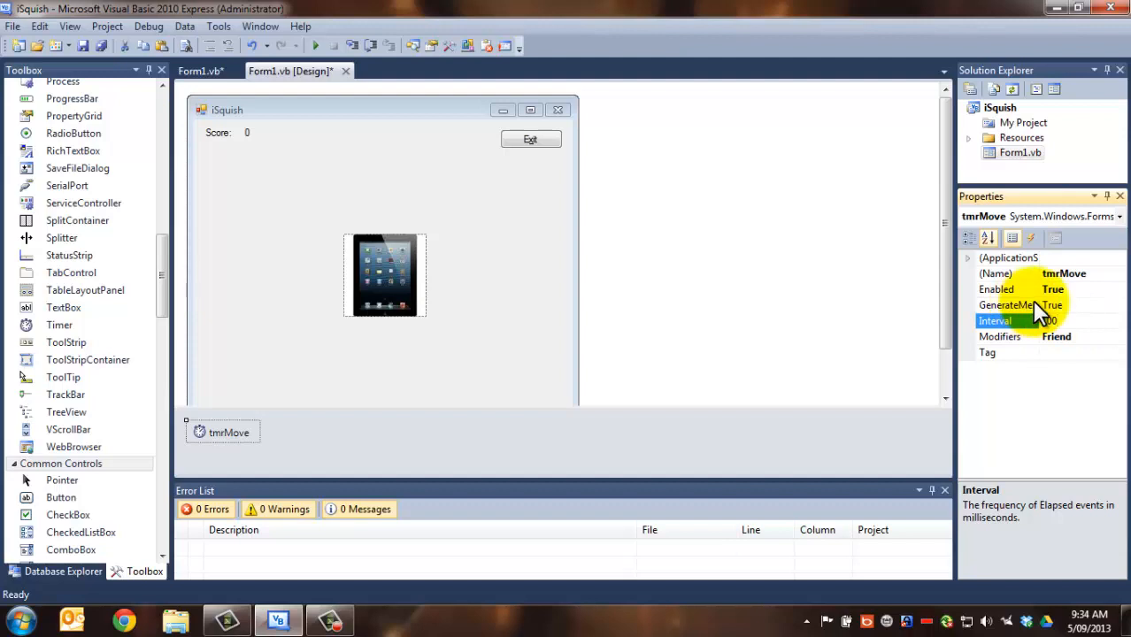
click(1063, 321)
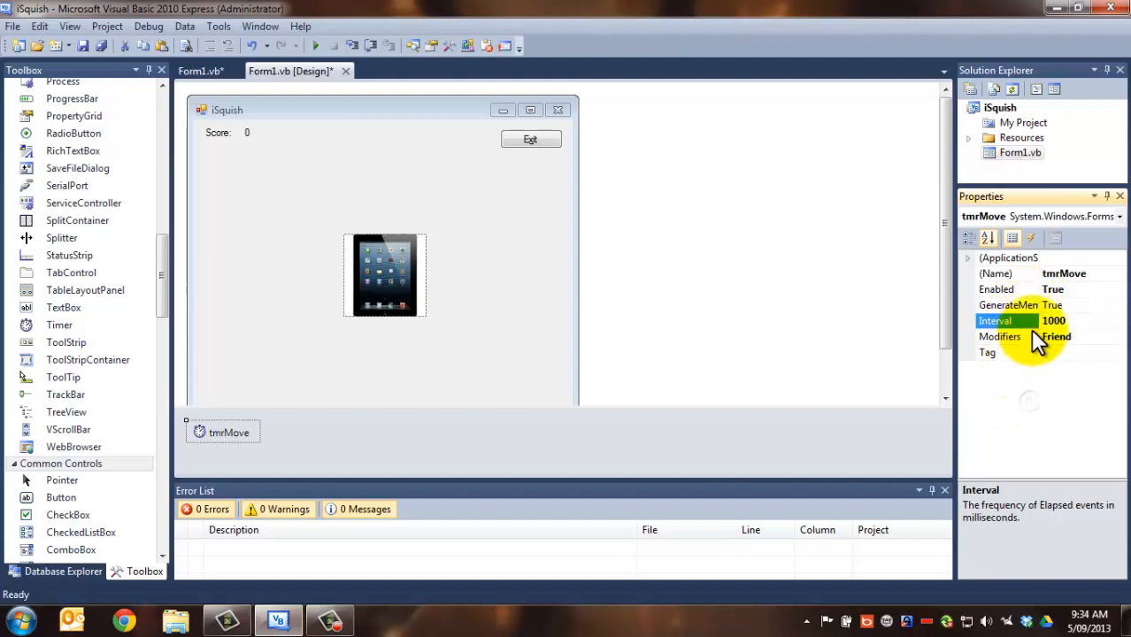
text(2000)
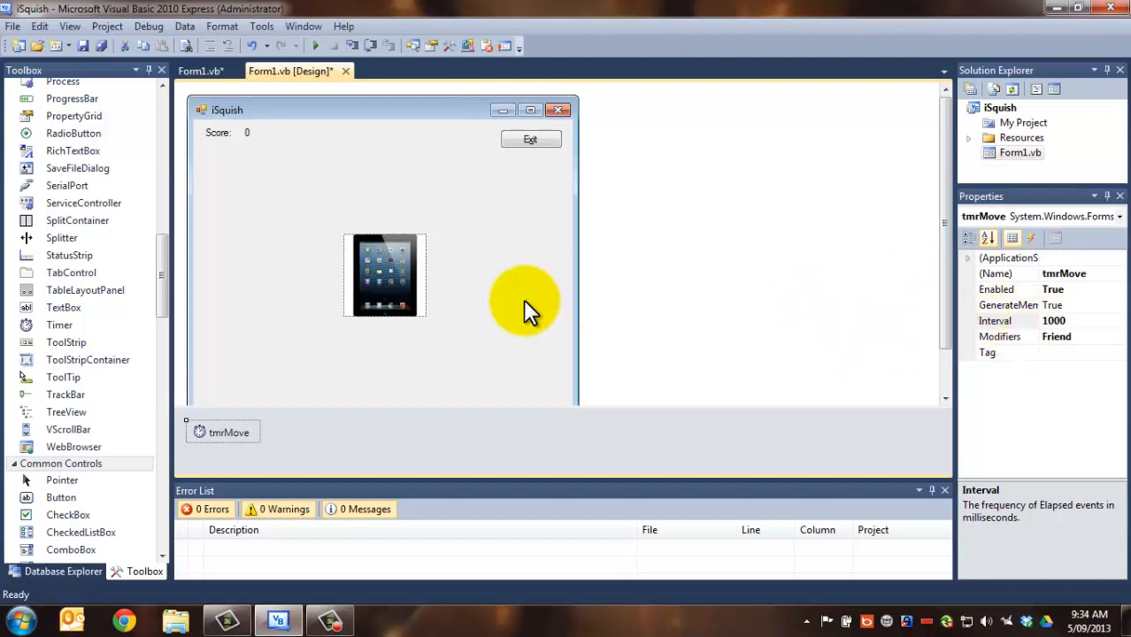
mouse_move(368, 442)
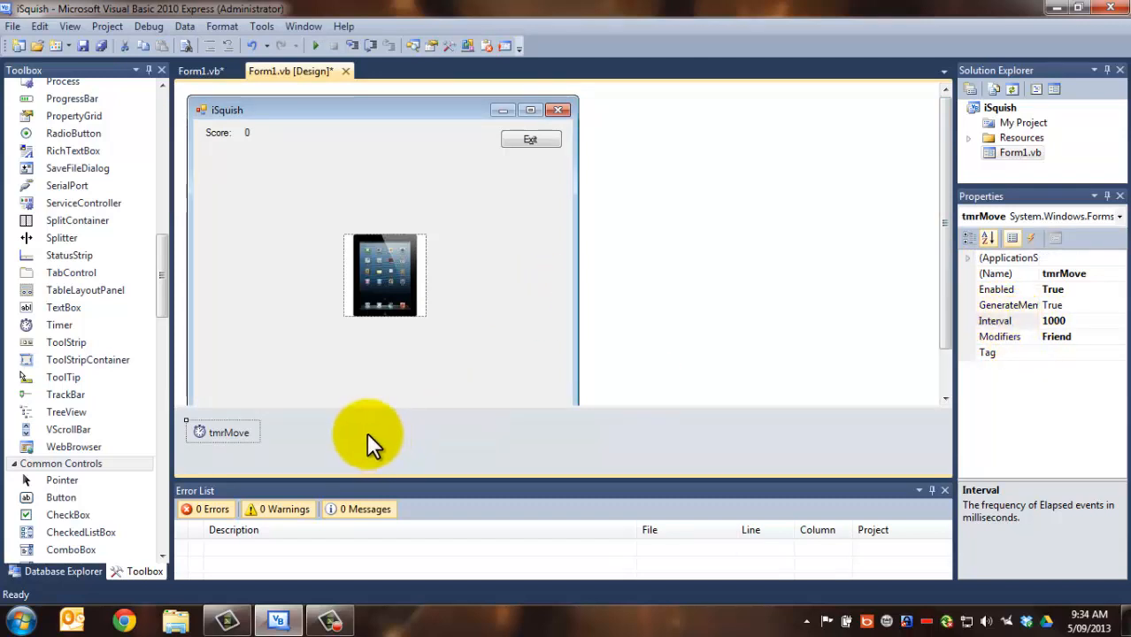
mouse_move(357, 422)
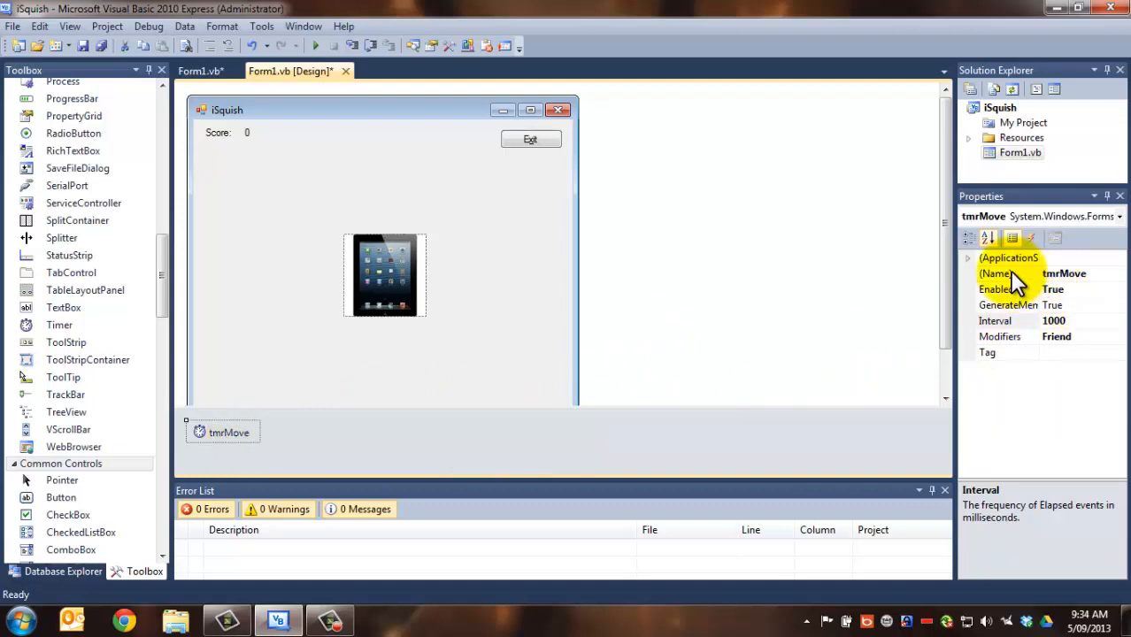
Step: Generate the tmrMove_Tick handler and start its 'move the picturebox' comment
click(228, 432)
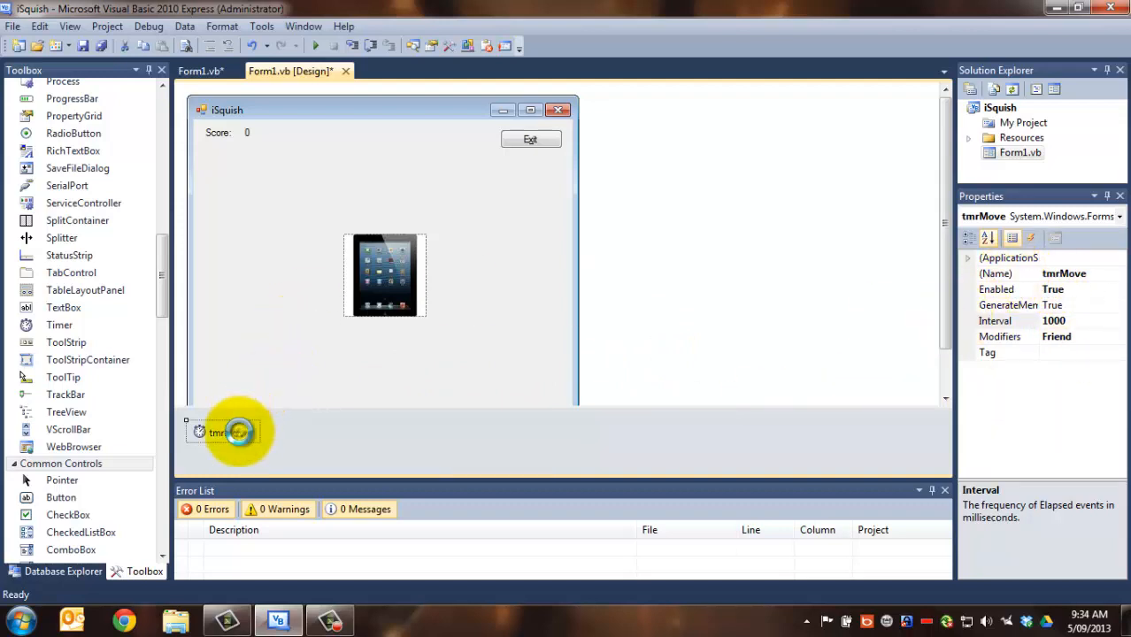
double_click(230, 432)
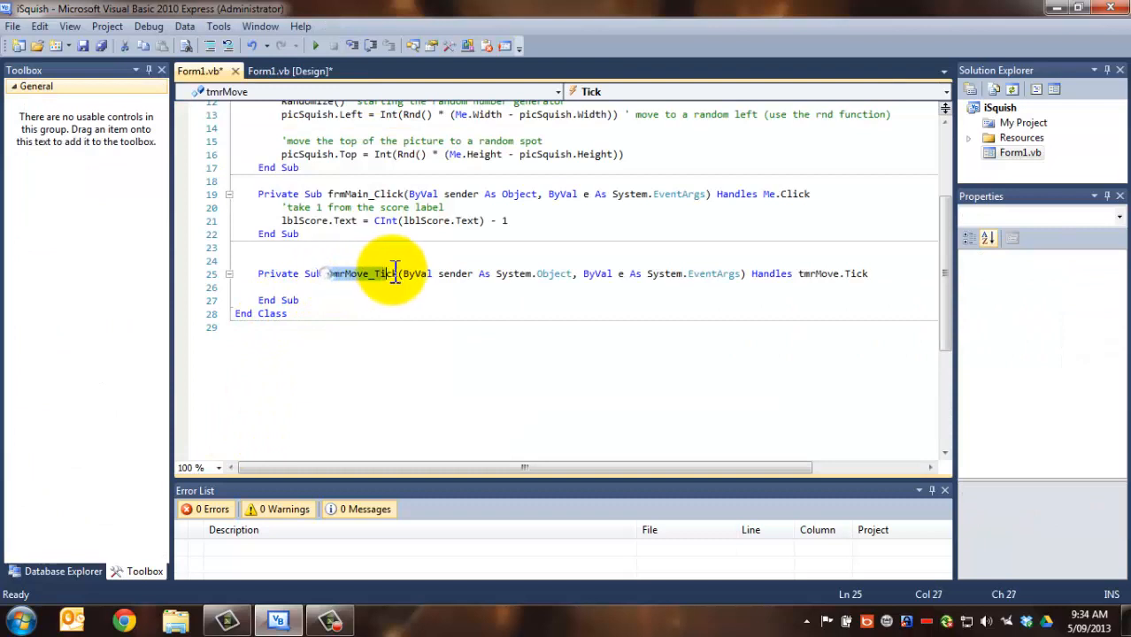
double_click(363, 273)
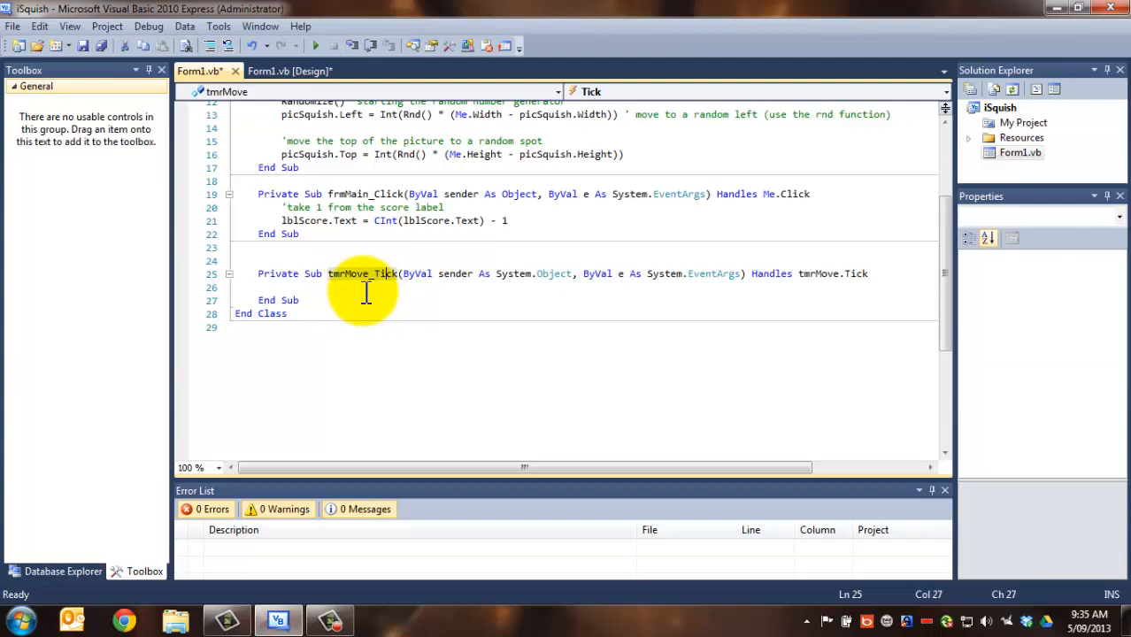
text('mo)
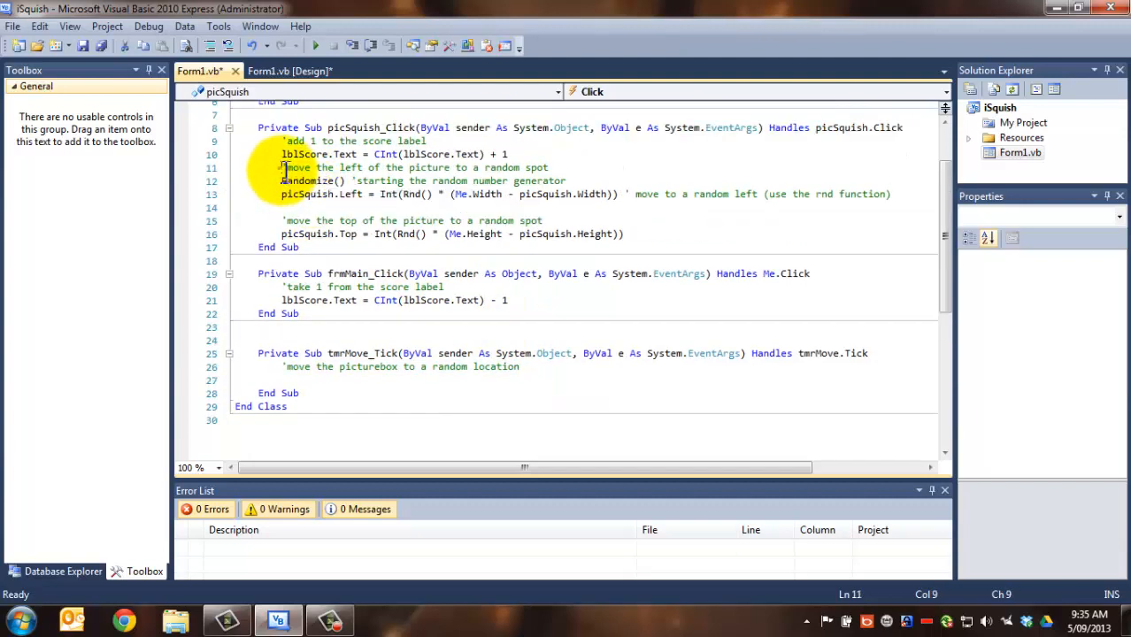
Step: Move the Randomize and Left/Top lines from picSquish_Click into tmrMove_Tick and run the game
drag(281, 166, 623, 234)
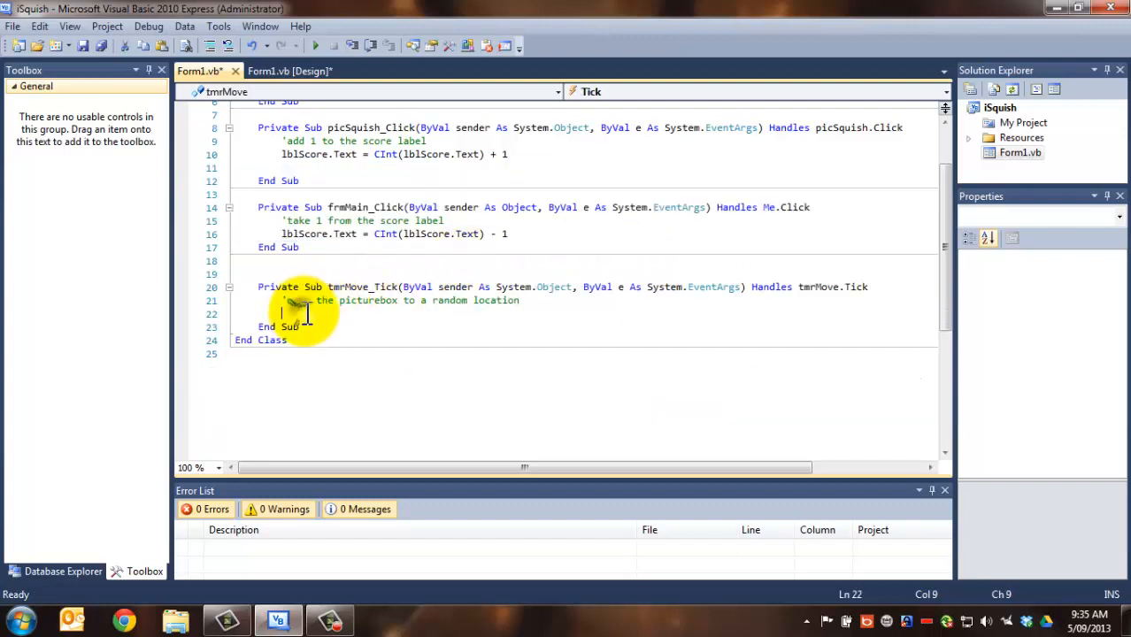
right_click(304, 315)
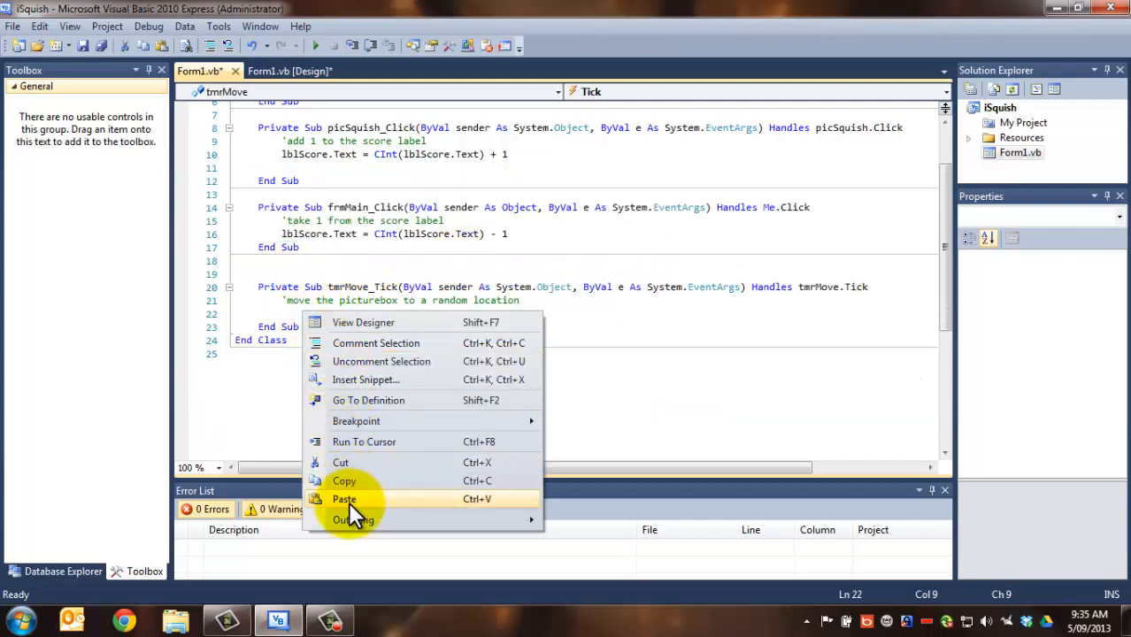
click(343, 499)
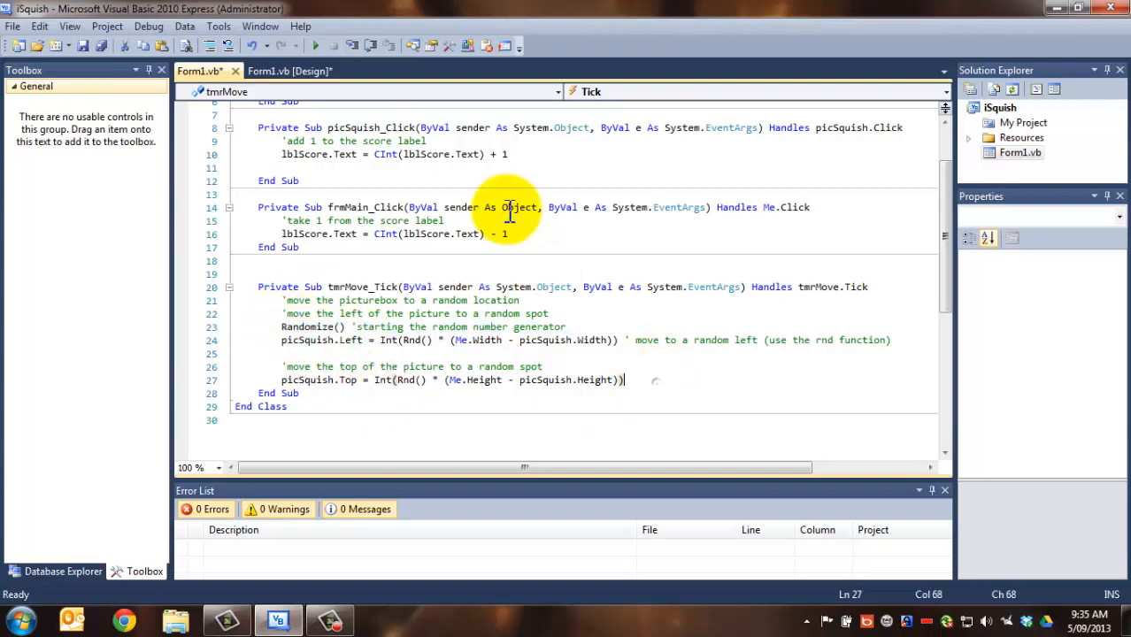
click(315, 46)
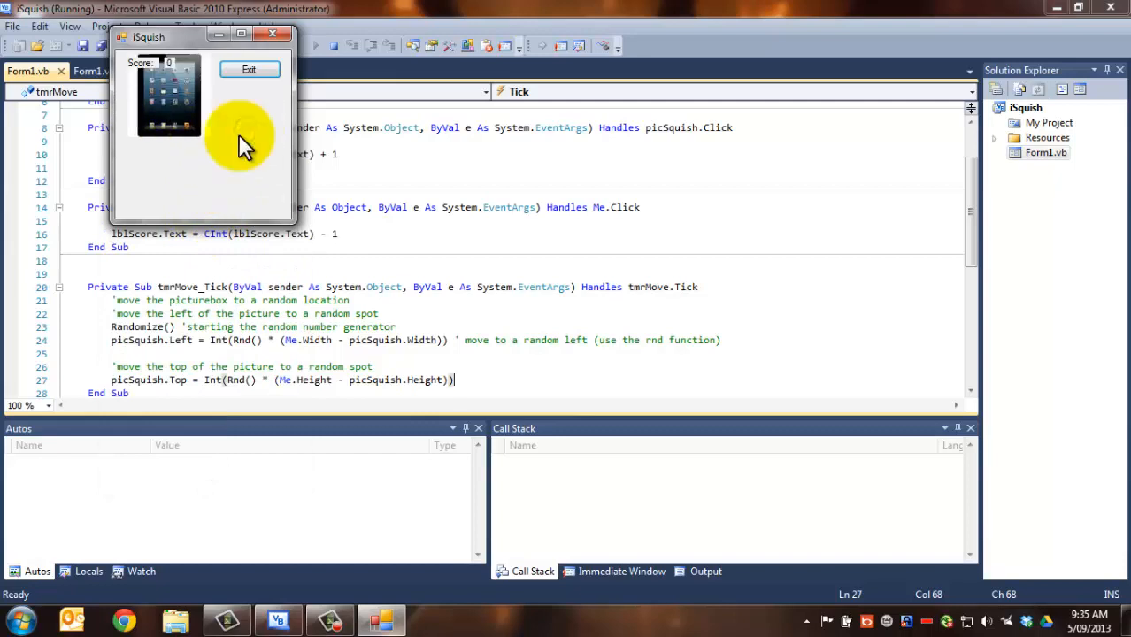
Step: Squish the self-jumping picture to score, then quit with Exit
click(248, 133)
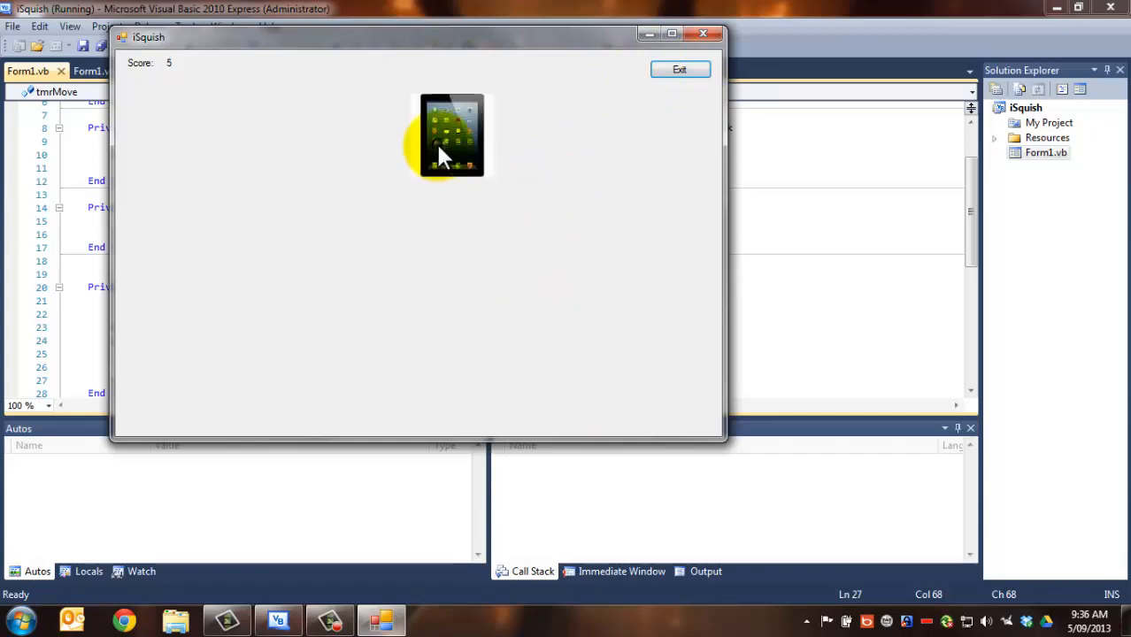
click(451, 135)
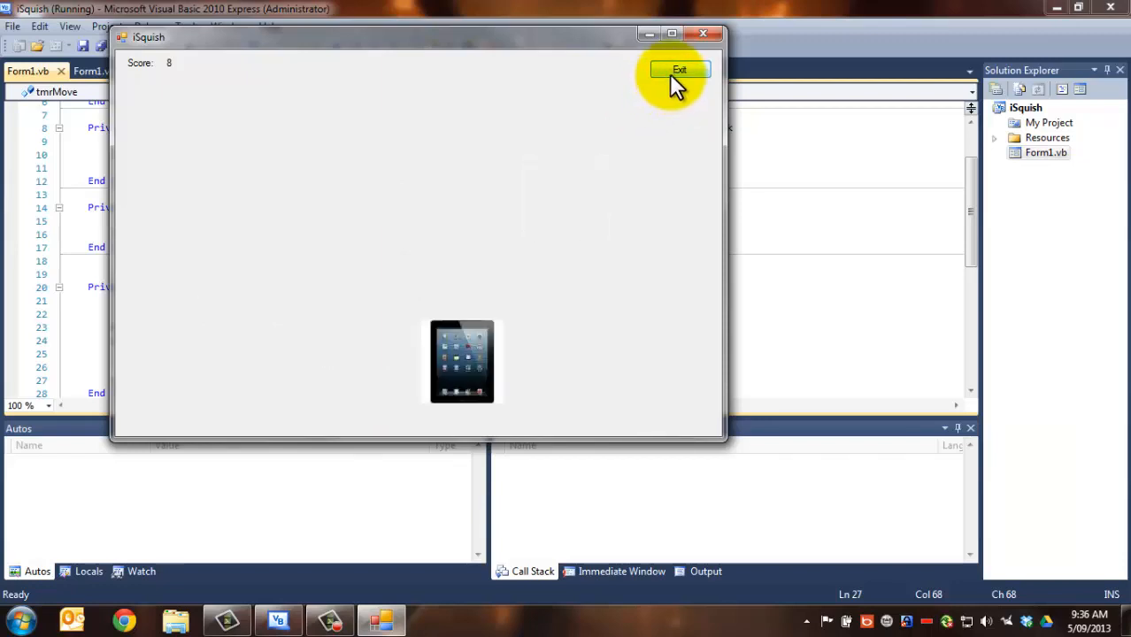
click(680, 71)
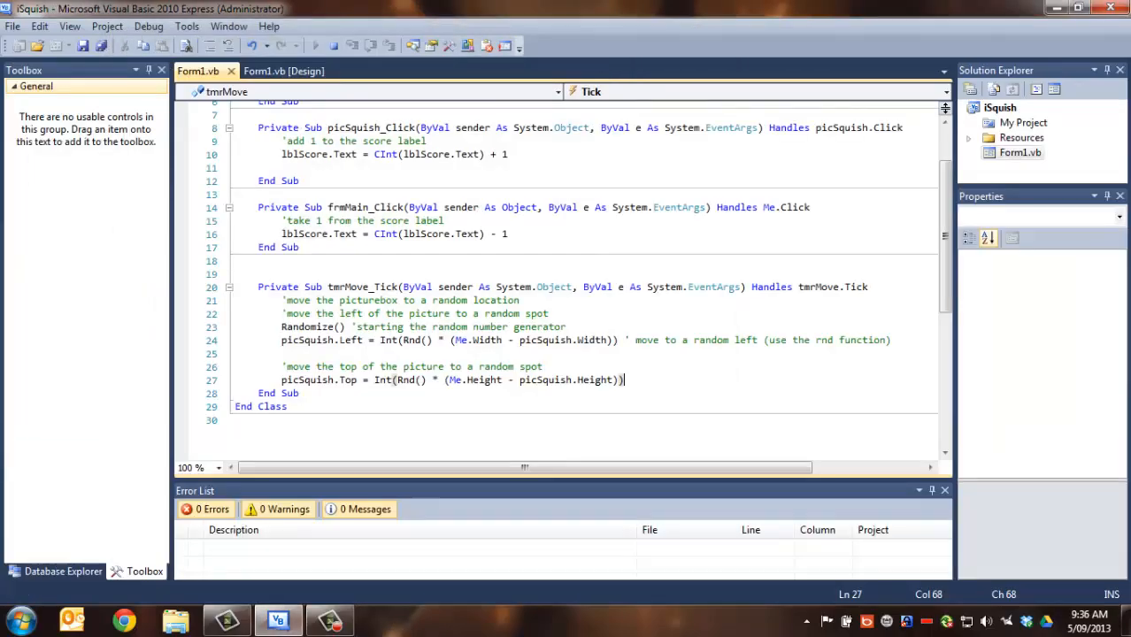